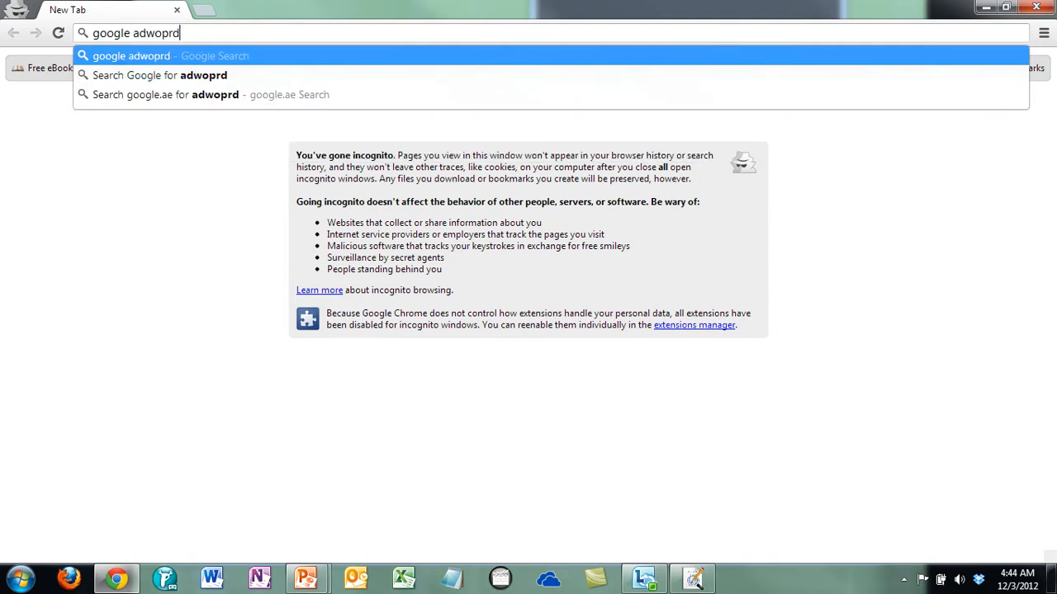
Search Google for 'google adwords keyword tool external', correcting the typos
{"action": "key", "text": "BackSpace"}
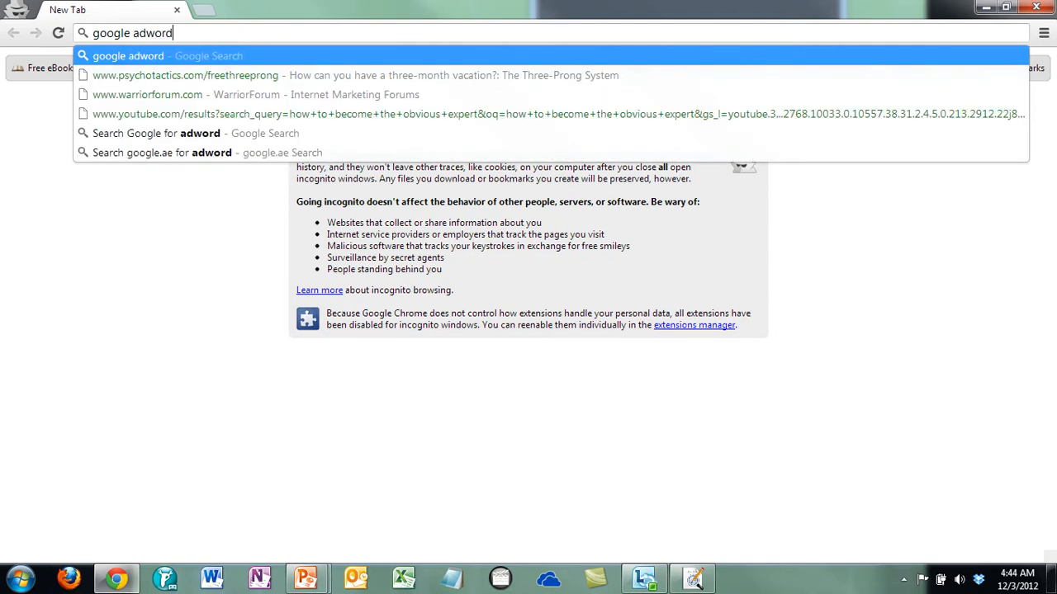
{"action": "type", "text": "s ke"}
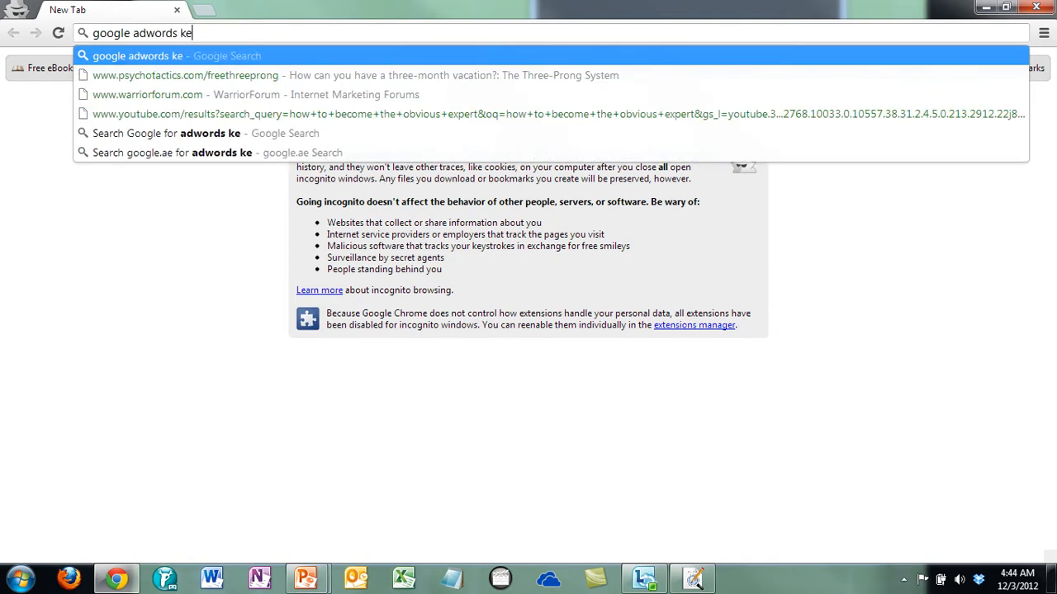
{"action": "type", "text": "www."}
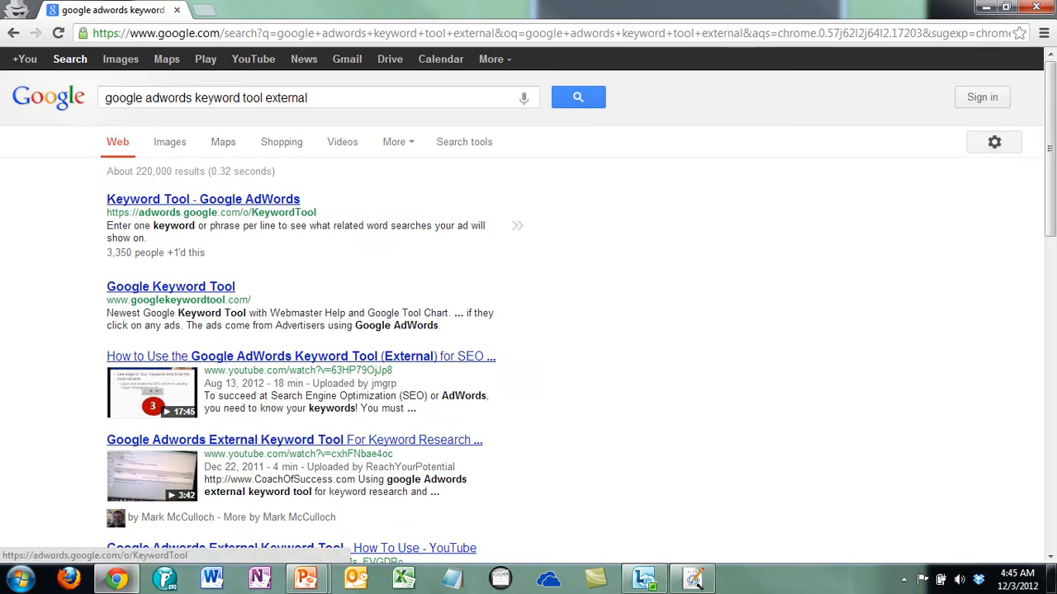
Open the Keyword Tool result and enter 'bariatric surgery' in place of 'weight loss'
{"action": "left_click", "coordinate": [204, 199]}
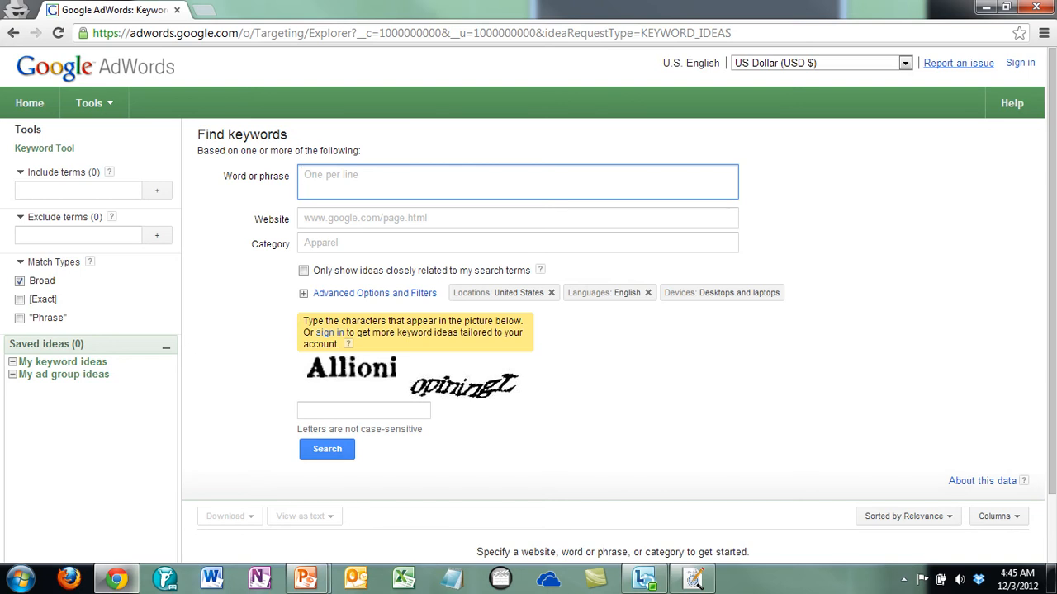
{"action": "type", "text": "weight loss"}
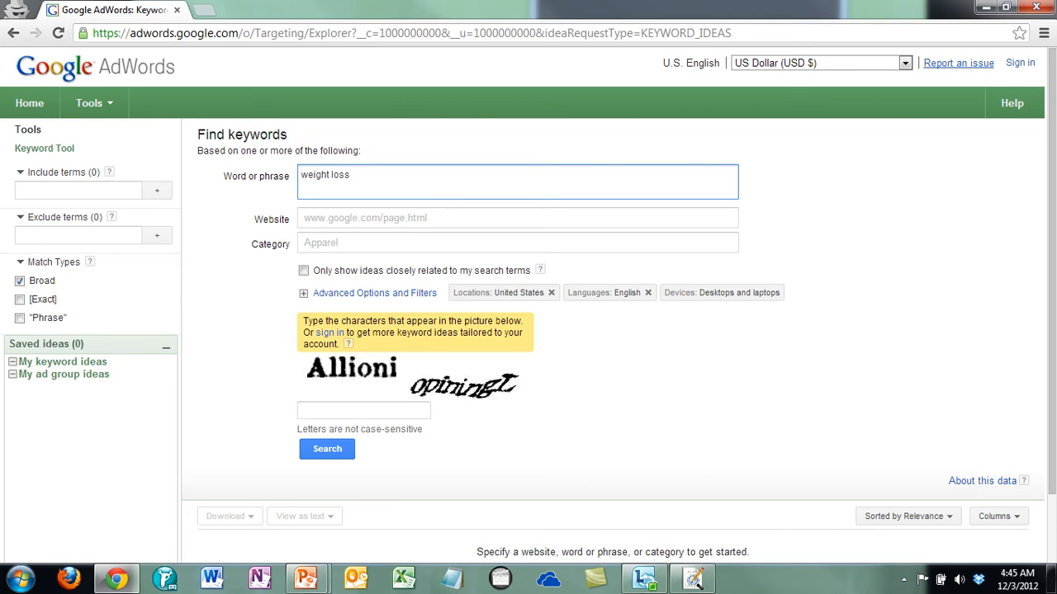
{"action": "key", "text": "Backspace"}
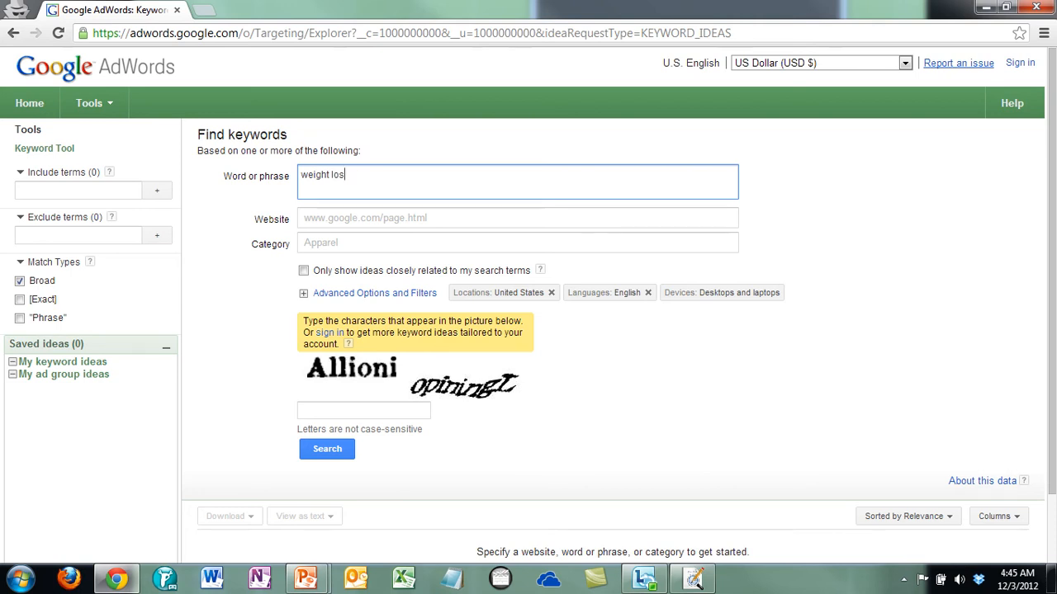
{"action": "type", "text": "bariatric"}
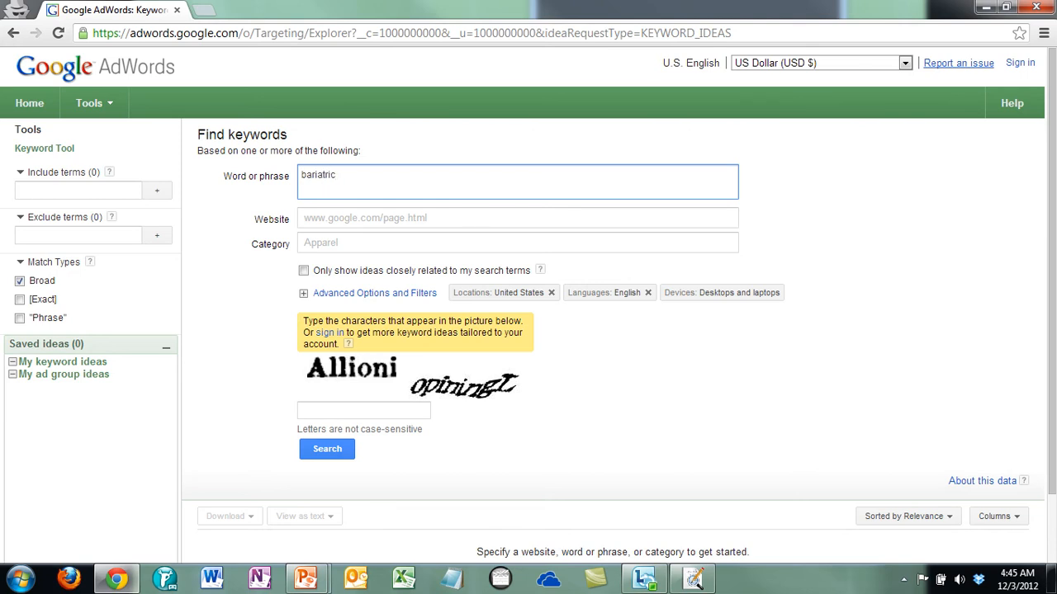
{"action": "type", "text": "surgery"}
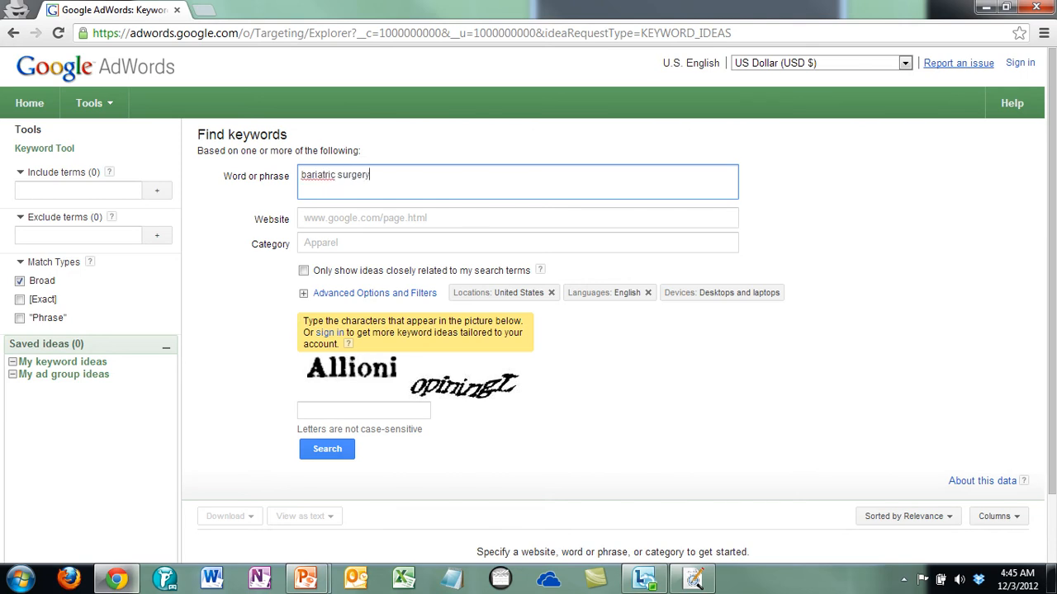
{"action": "double_click", "coordinate": [317, 174]}
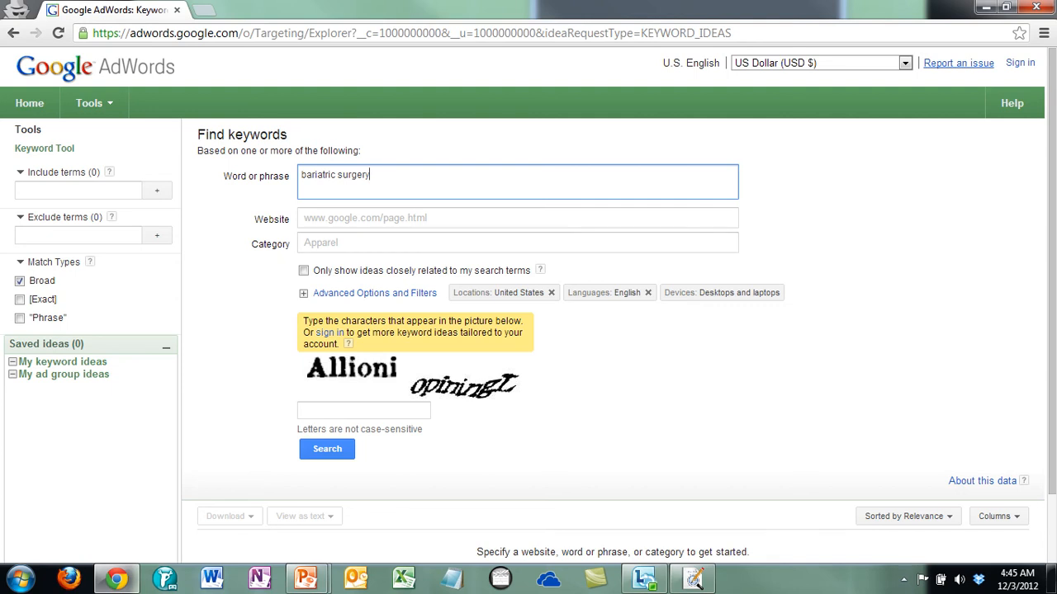
Enter the captcha characters and submit the keyword search for bariatric surgery
{"action": "left_click", "coordinate": [364, 410]}
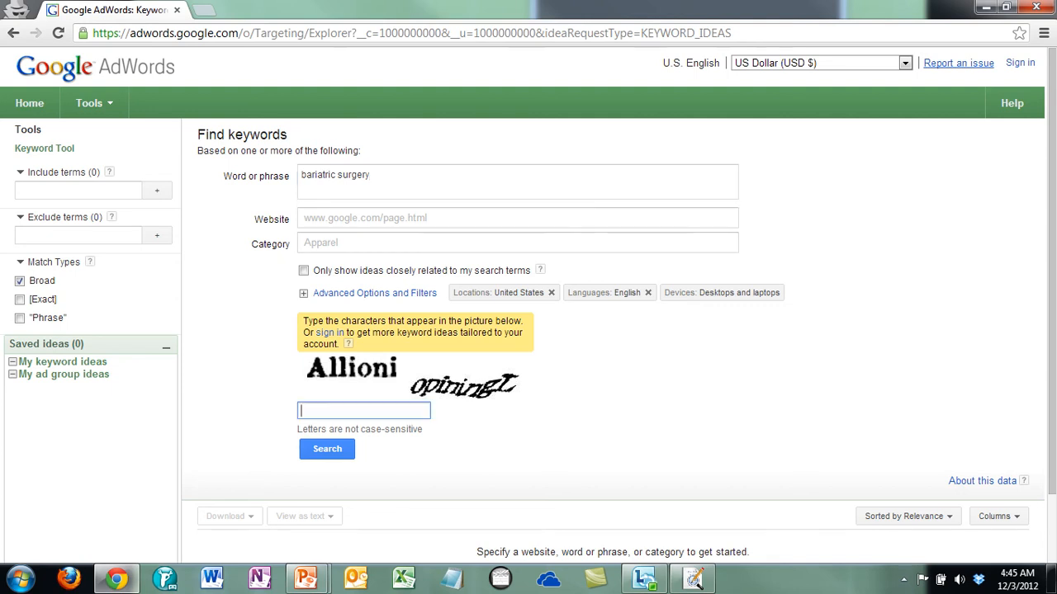
{"action": "type", "text": "Allioni o"}
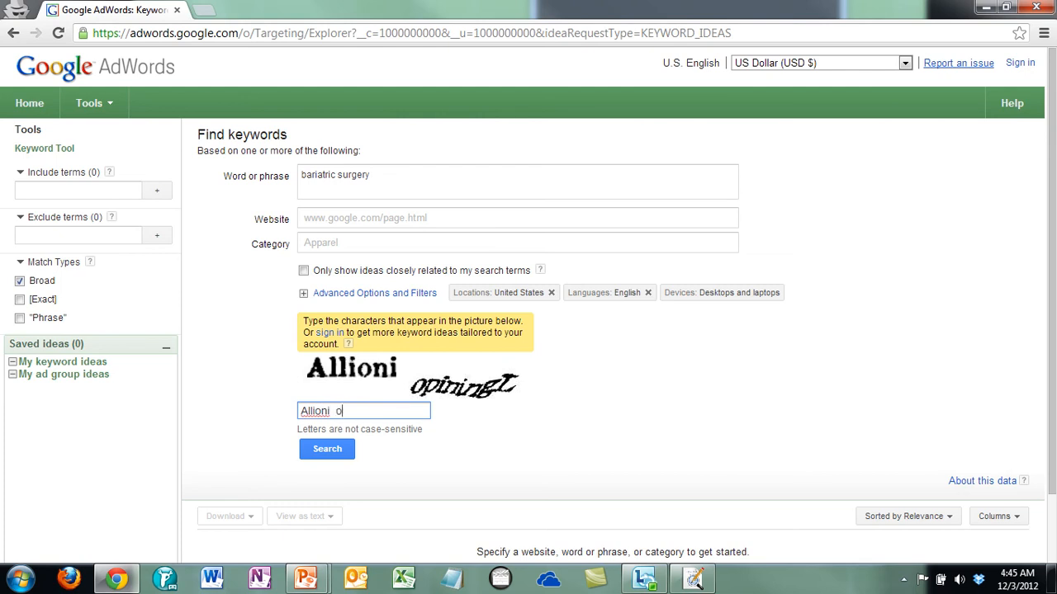
{"action": "type", "text": "pini"}
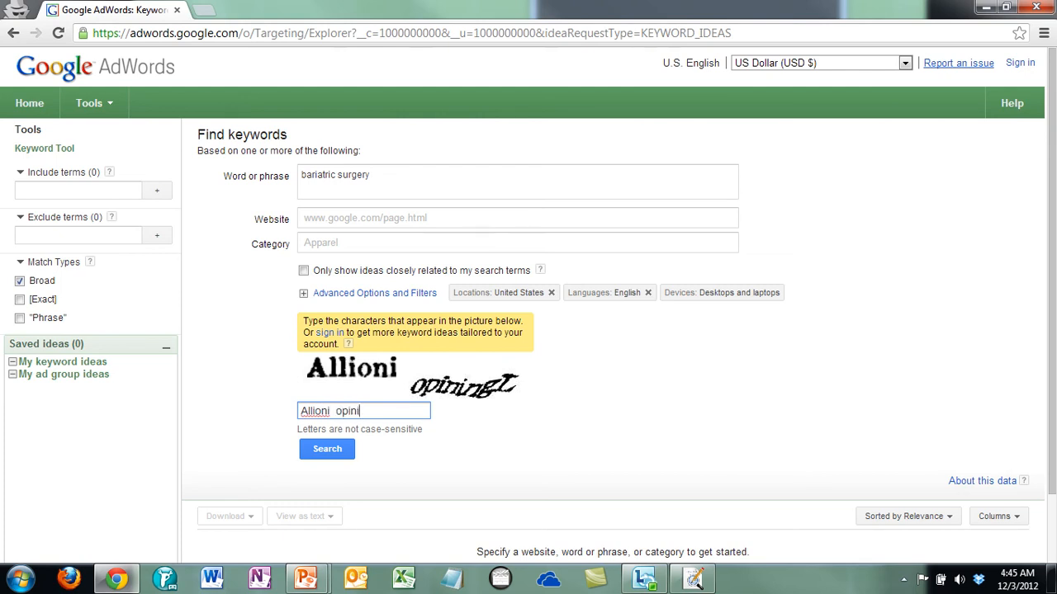
{"action": "type", "text": "ngL"}
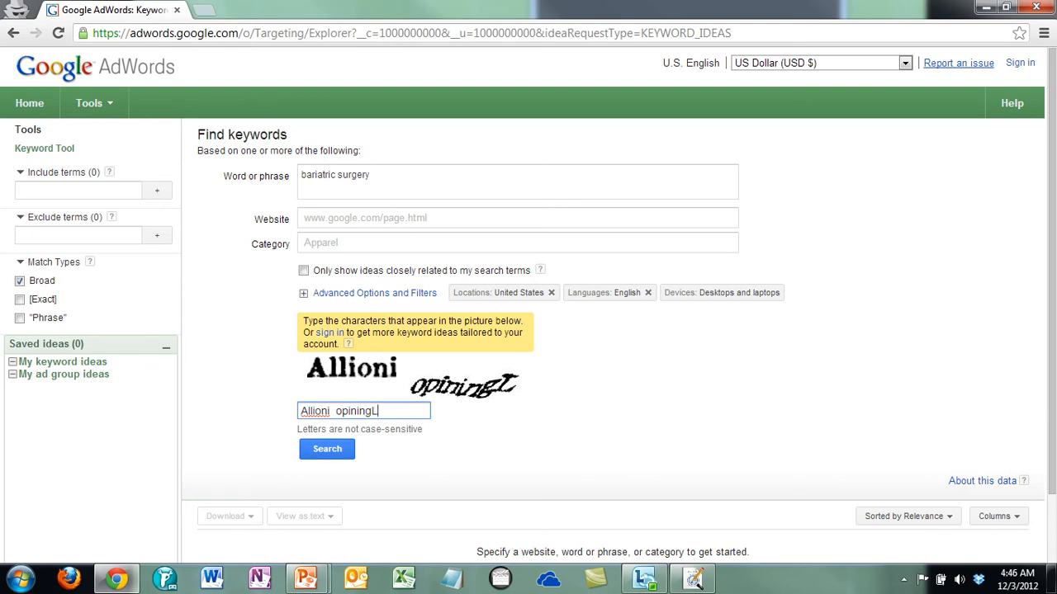
{"action": "left_click", "coordinate": [327, 448]}
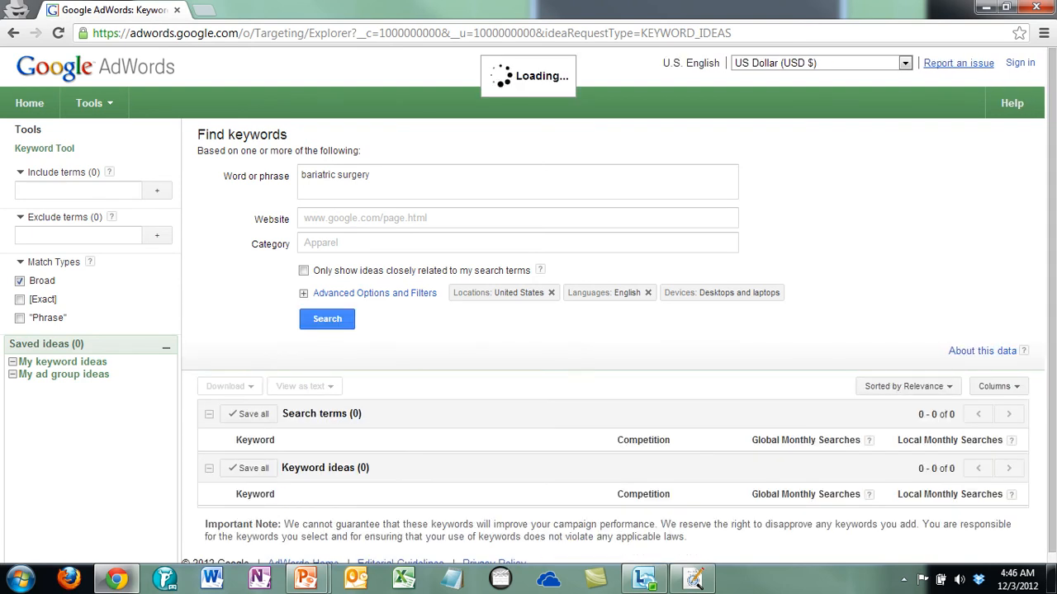
Scroll through the 100 bariatric surgery keyword ideas, then open Google in a new tab
{"action": "left_click", "coordinate": [327, 318]}
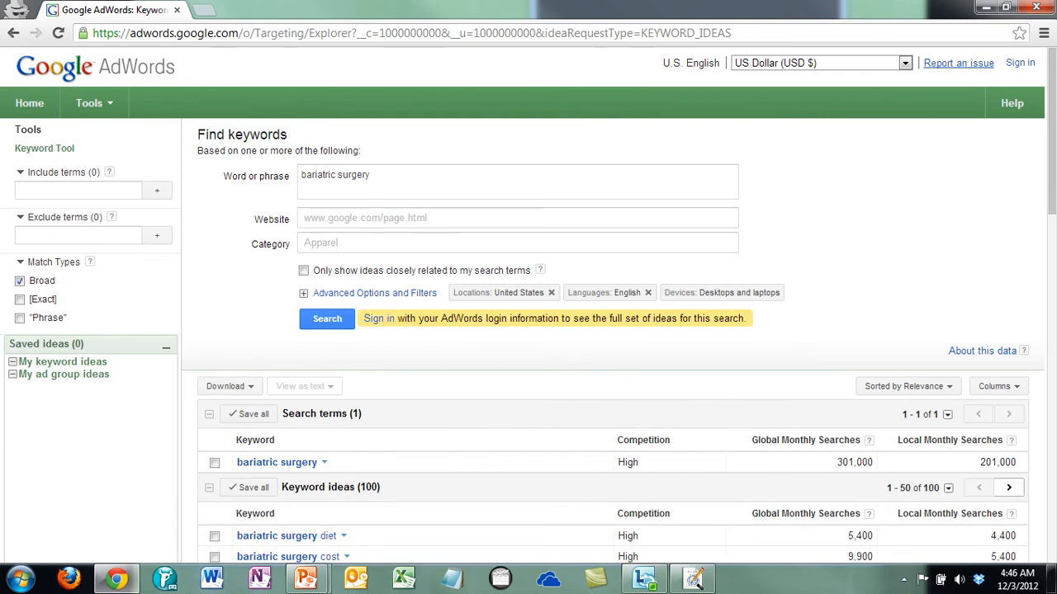
{"action": "scroll", "scroll_direction": "down", "scroll_amount": 3}
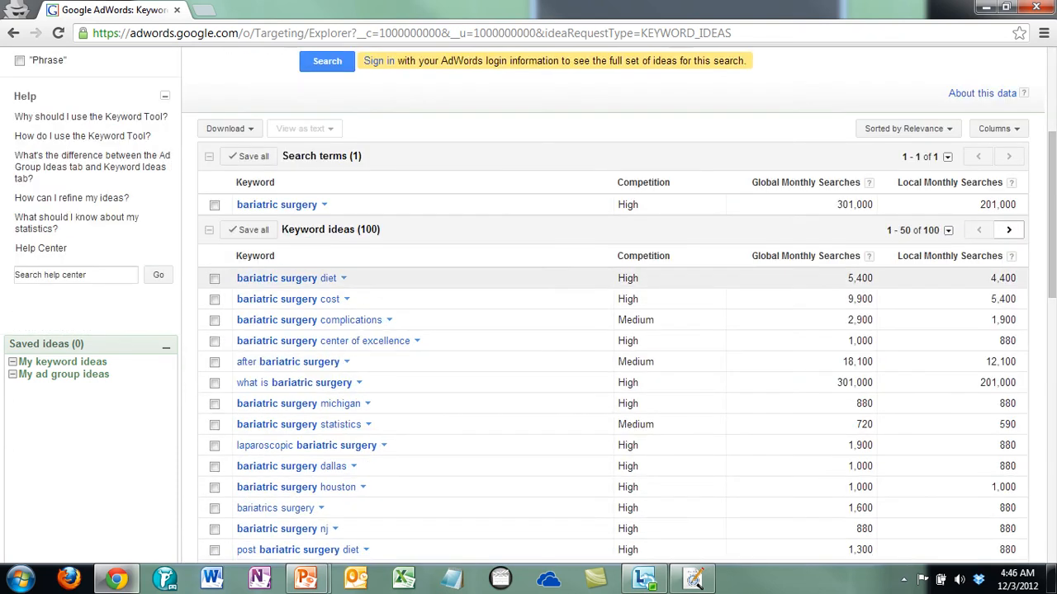
{"action": "scroll", "scroll_direction": "down", "scroll_amount": 3}
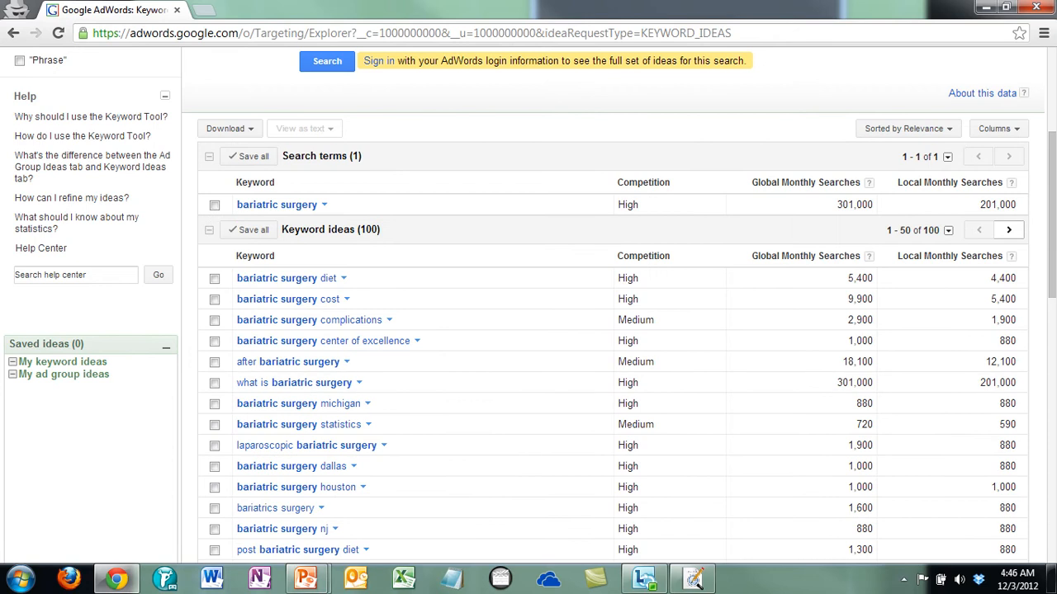
{"action": "scroll", "scroll_direction": "down", "scroll_amount": 3}
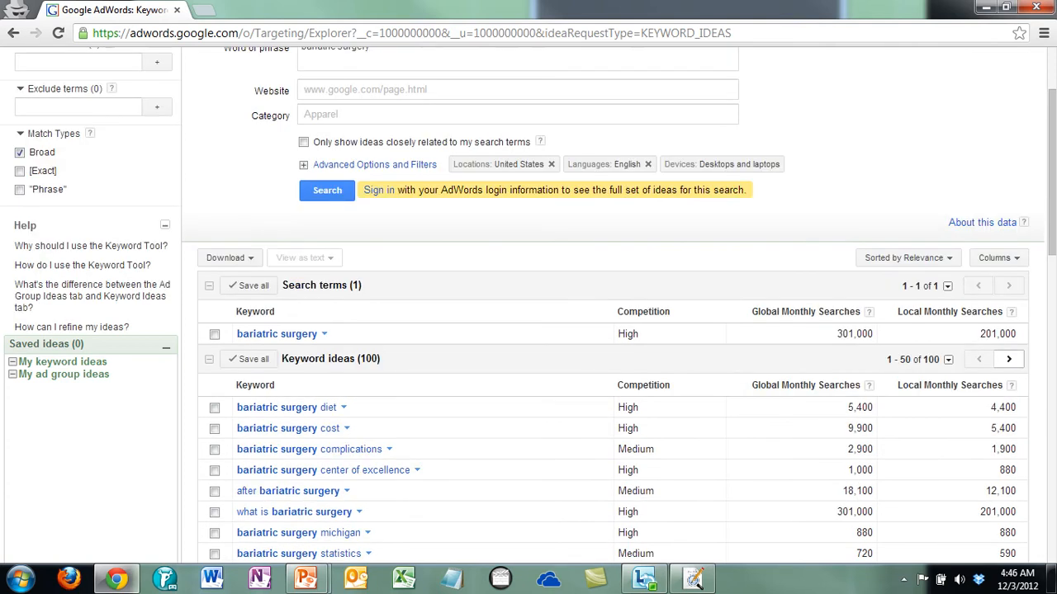
{"action": "scroll", "scroll_direction": "down", "scroll_amount": 3}
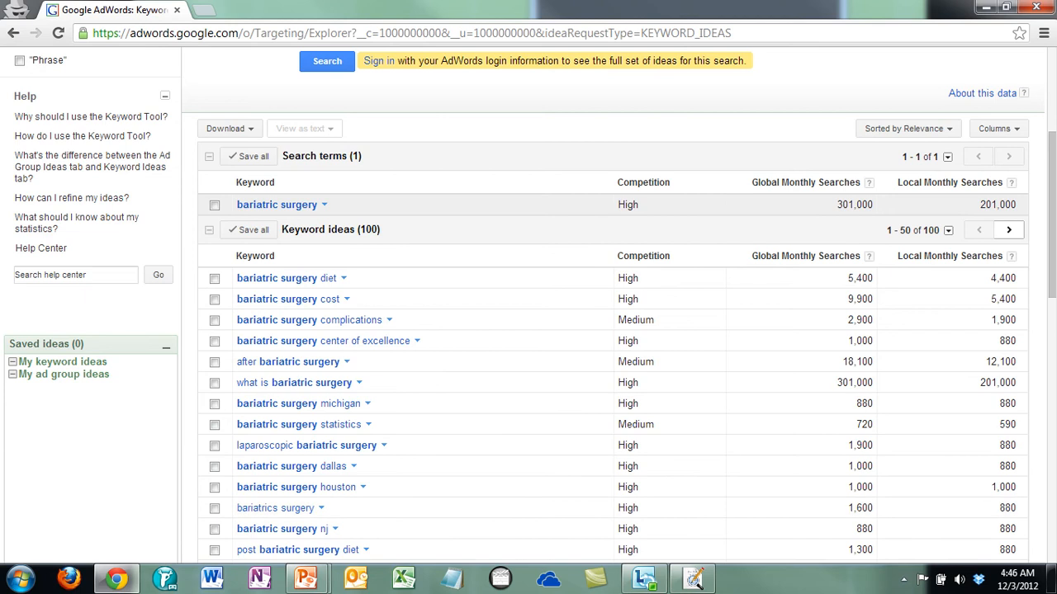
{"action": "type", "text": "gotomeeting.com"}
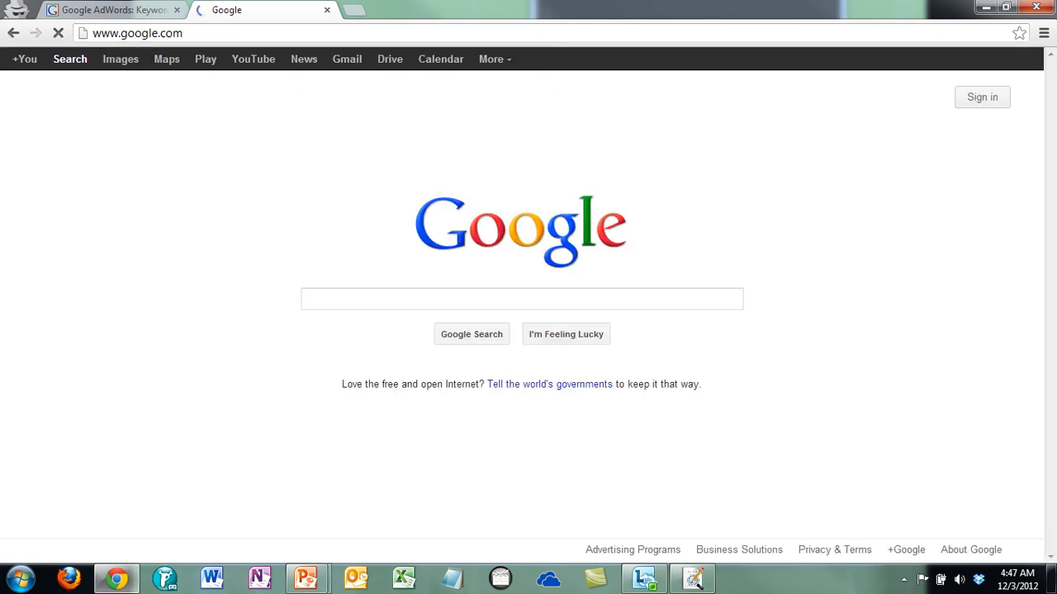
Search Google for 'what is bariatric surgery', checking the keyword ideas list in between
{"action": "left_click", "coordinate": [521, 299]}
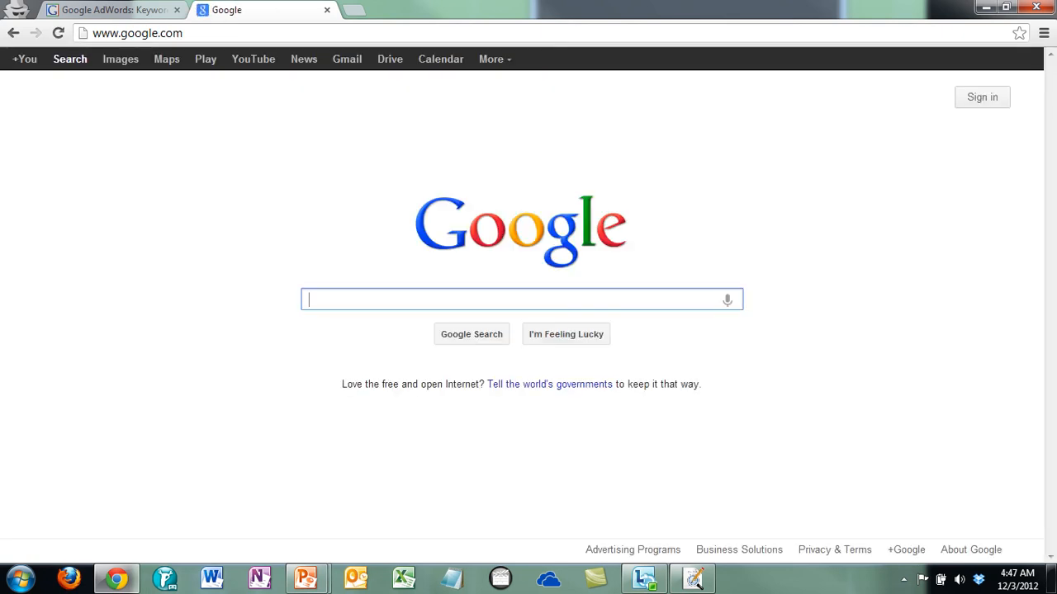
{"action": "type", "text": "what is bariatric surgery"}
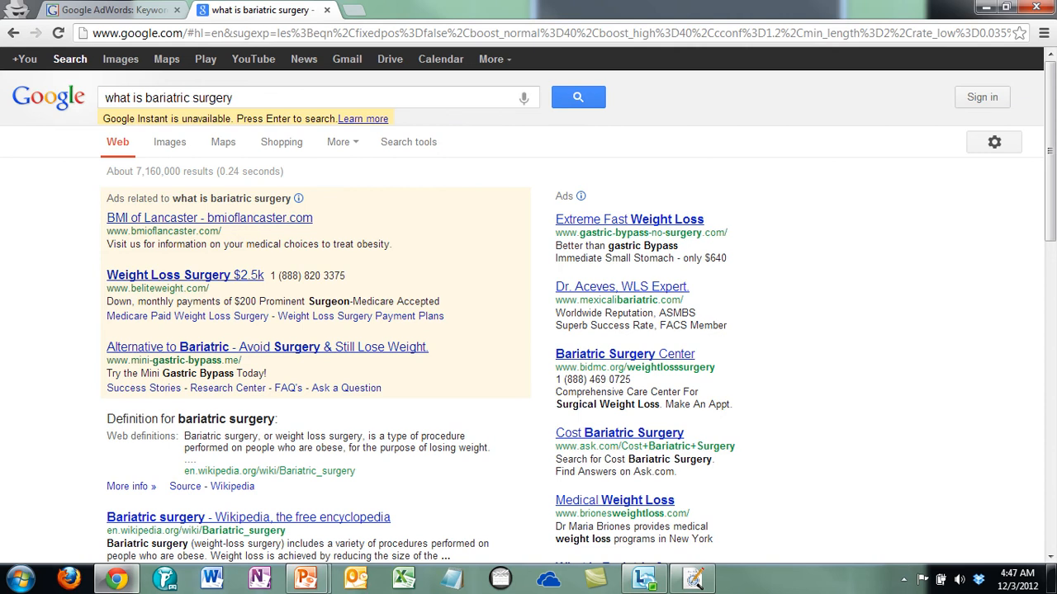
{"action": "left_click", "coordinate": [107, 10]}
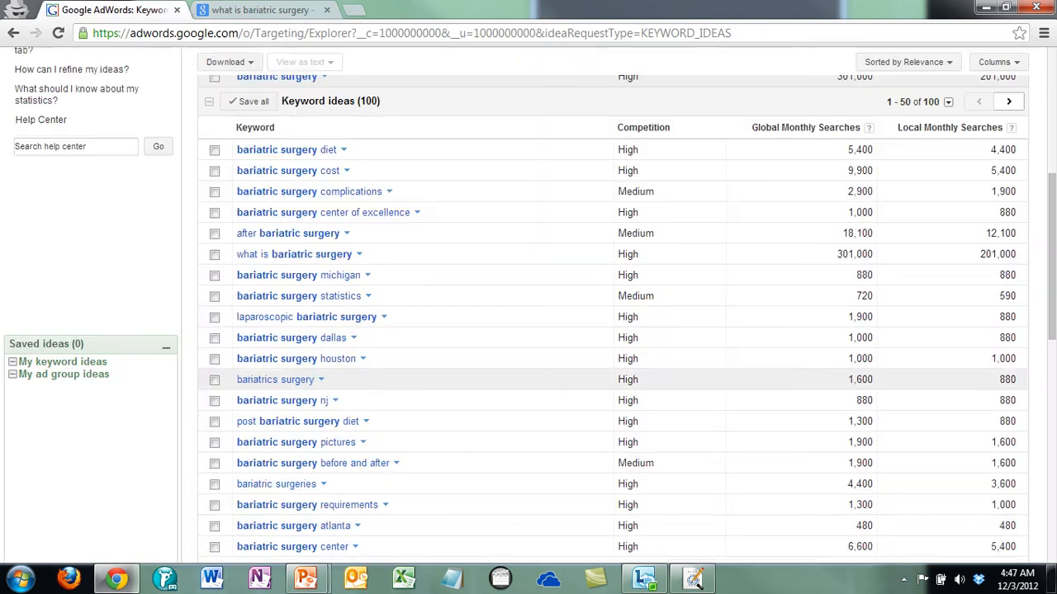
{"action": "scroll", "scroll_direction": "down", "scroll_amount": 3}
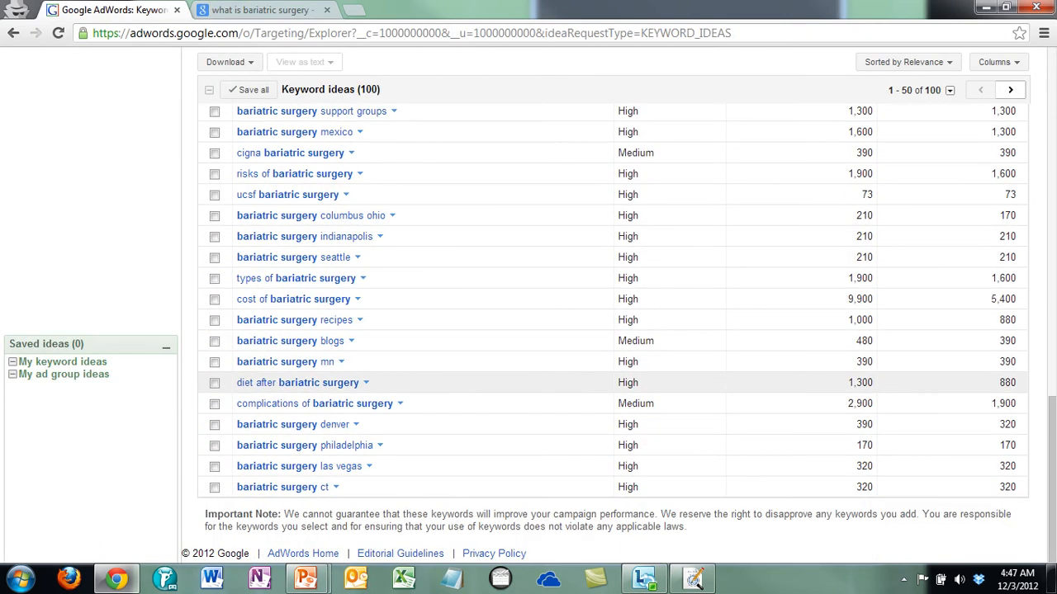
{"action": "scroll", "scroll_direction": "down", "scroll_amount": 3}
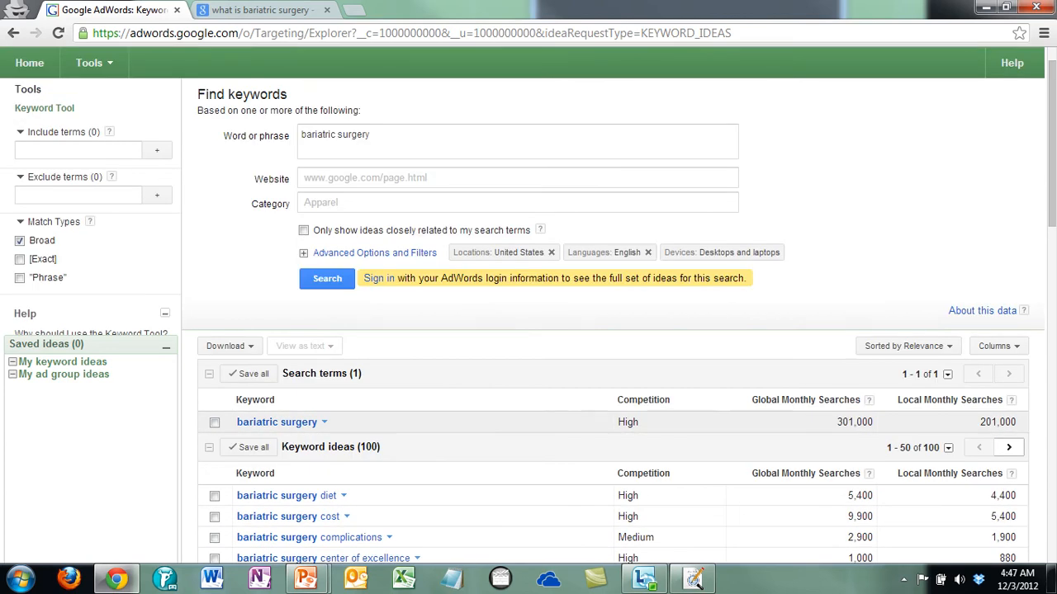
{"action": "left_click", "coordinate": [260, 9]}
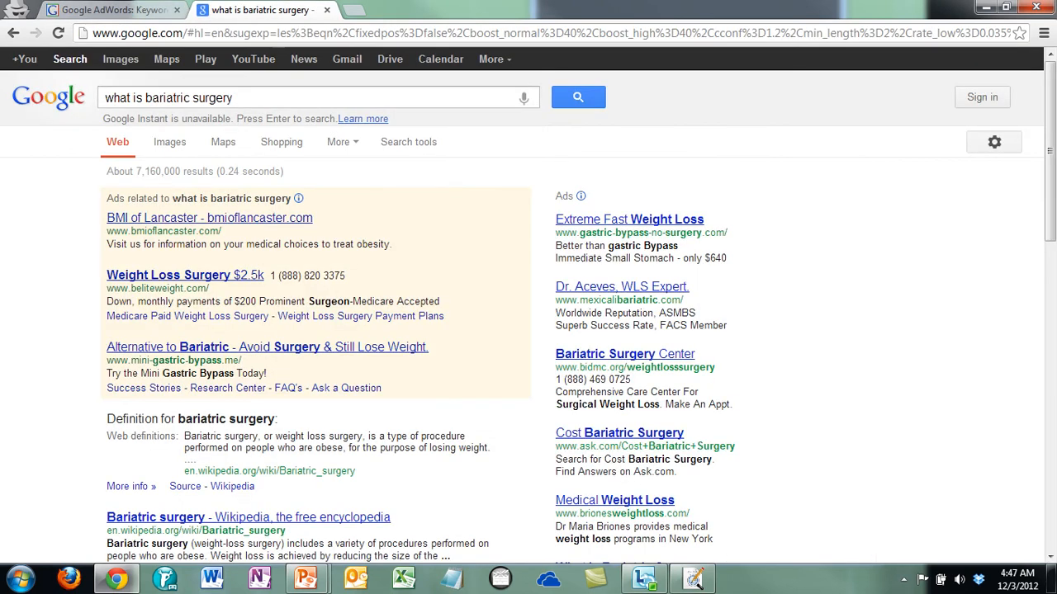
Search 'should I have bariatric surgery' instead, then bring the AdWords ideas tab back
{"action": "left_click", "coordinate": [247, 98]}
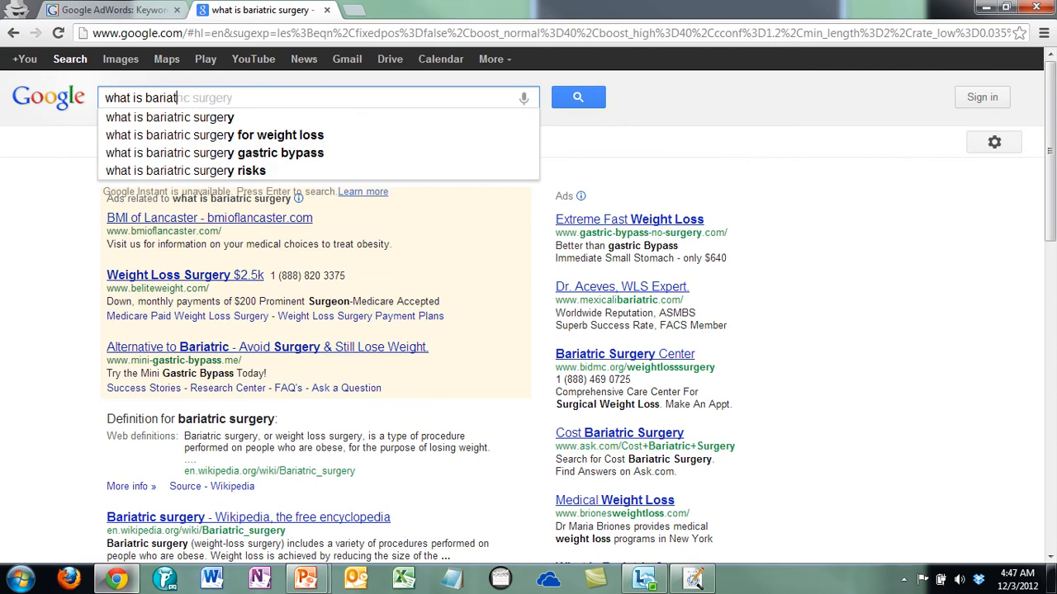
{"action": "type", "text": "should I have"}
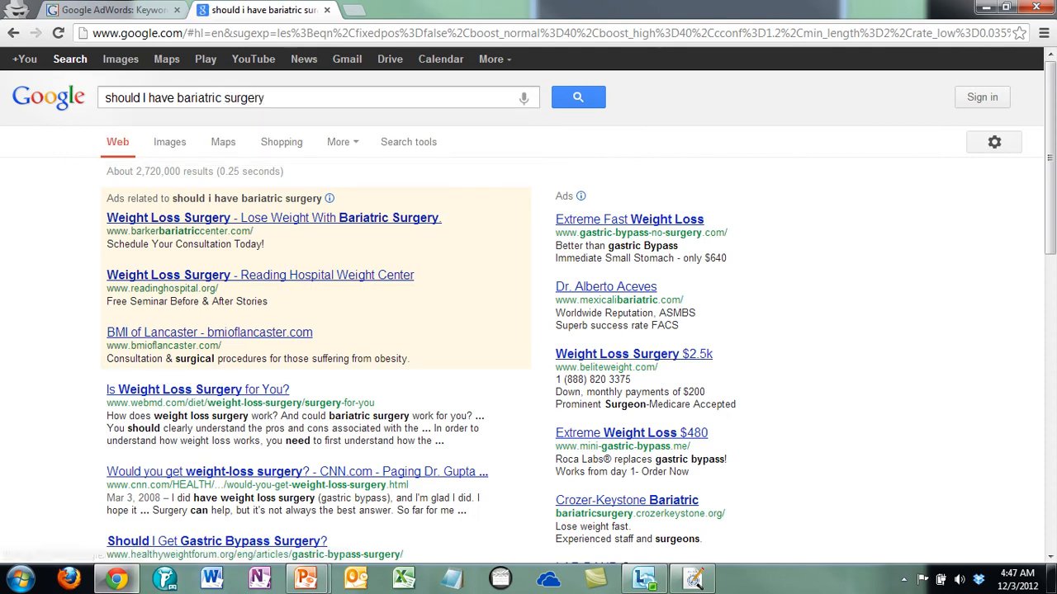
{"action": "scroll", "scroll_direction": "down", "scroll_amount": 3}
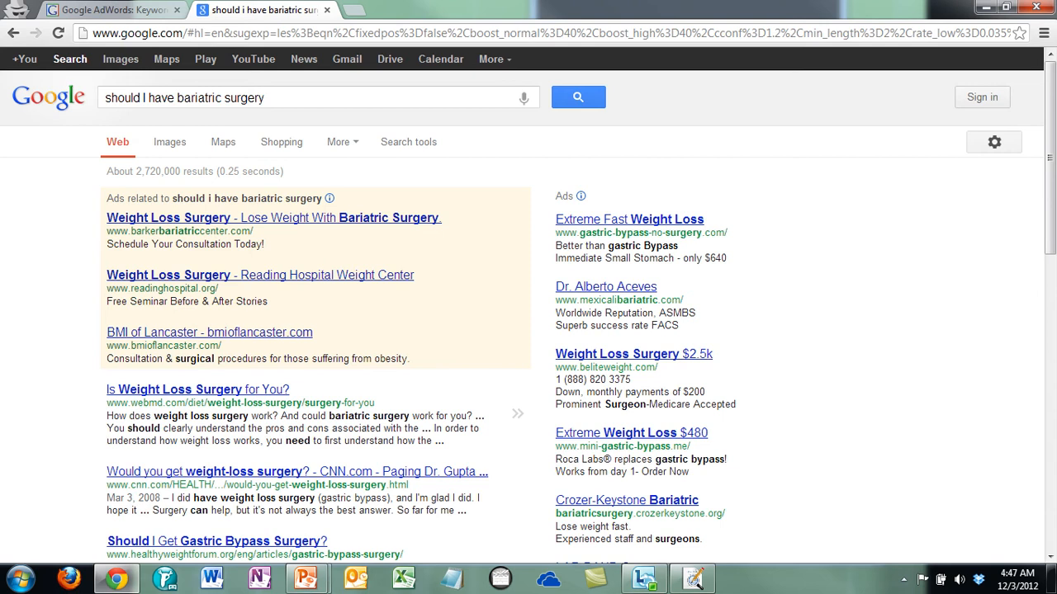
{"action": "left_click", "coordinate": [107, 9]}
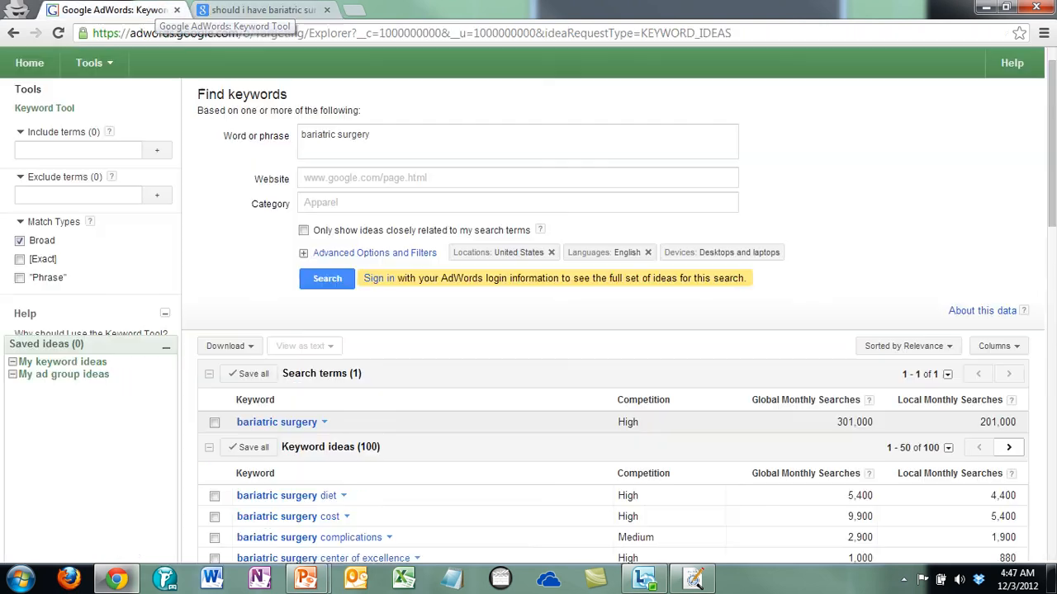
{"action": "scroll", "scroll_direction": "down", "scroll_amount": 3}
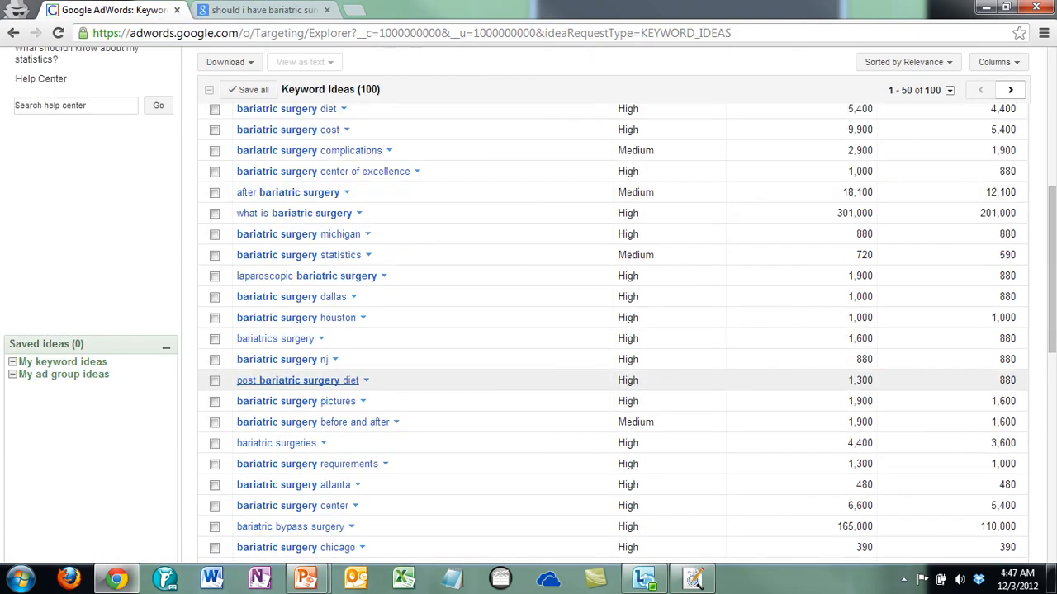
{"action": "scroll", "scroll_direction": "down", "scroll_amount": 3}
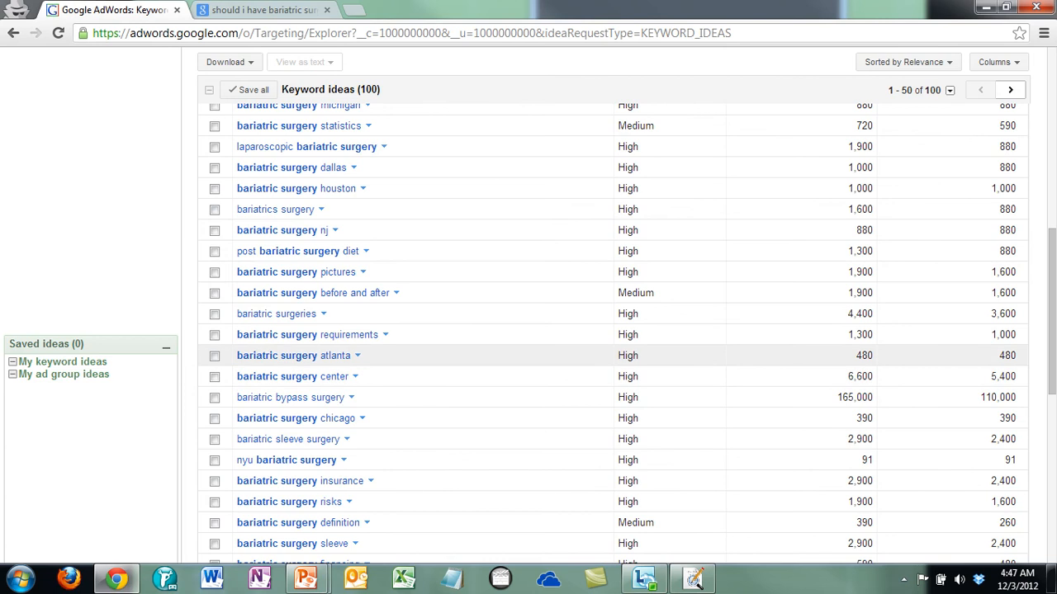
{"action": "scroll", "scroll_direction": "down", "scroll_amount": 3}
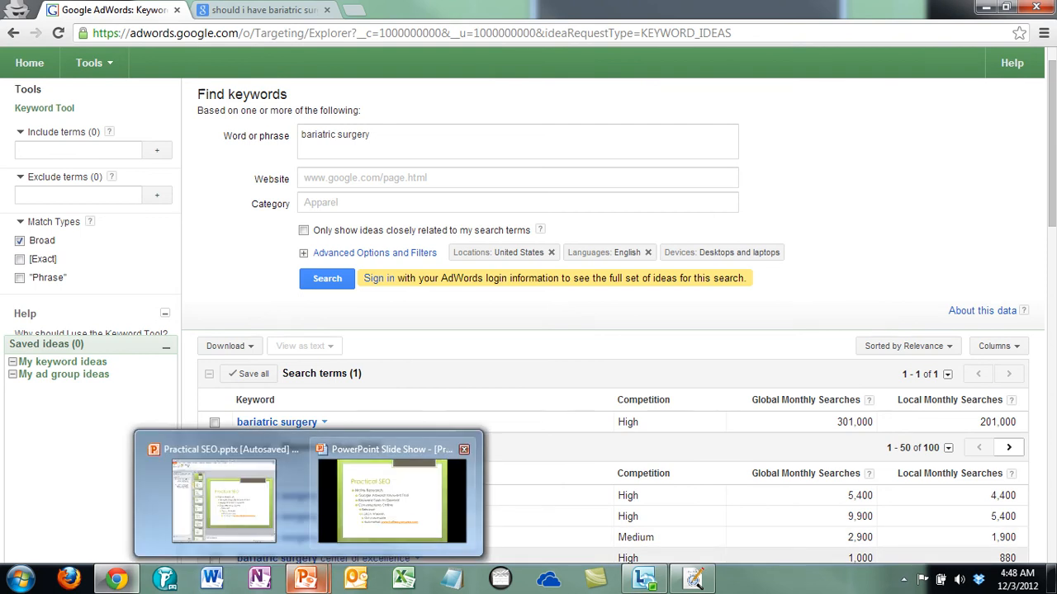
Return to Chrome and open a third tab with youtube.com in the address bar
{"action": "left_click", "coordinate": [389, 495]}
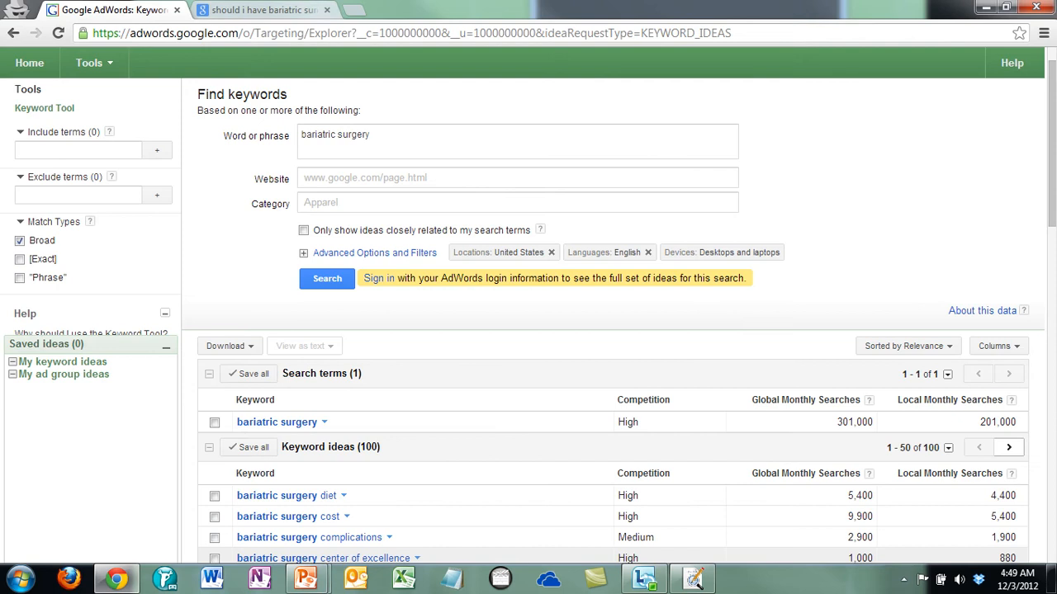
{"action": "type", "text": "youtube.com"}
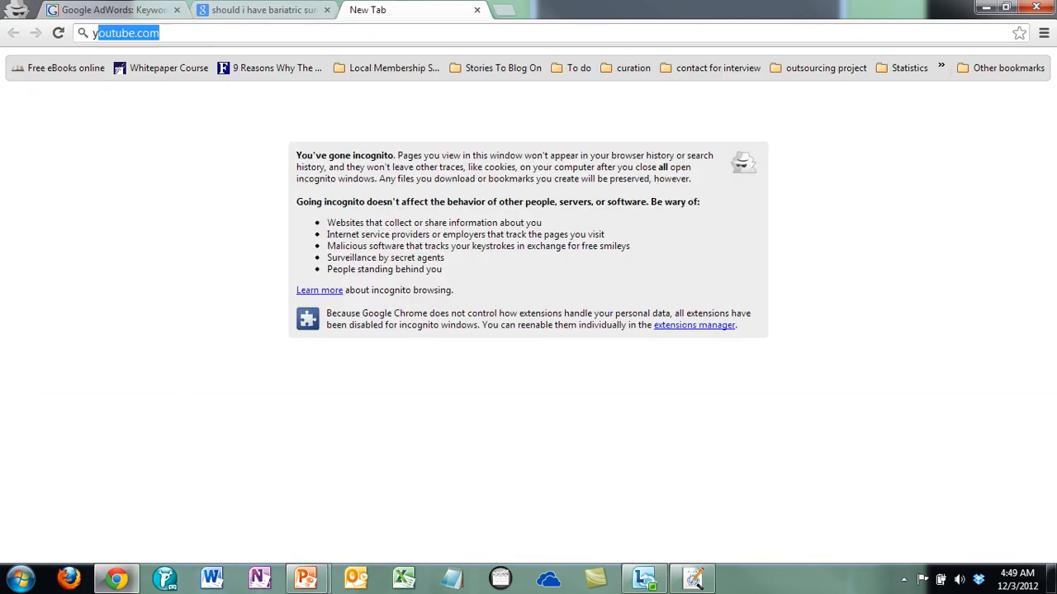
Reach Yahoo! Answers through Google and search it for 'bariatric surgery'
{"action": "type", "text": "yahoo answer"}
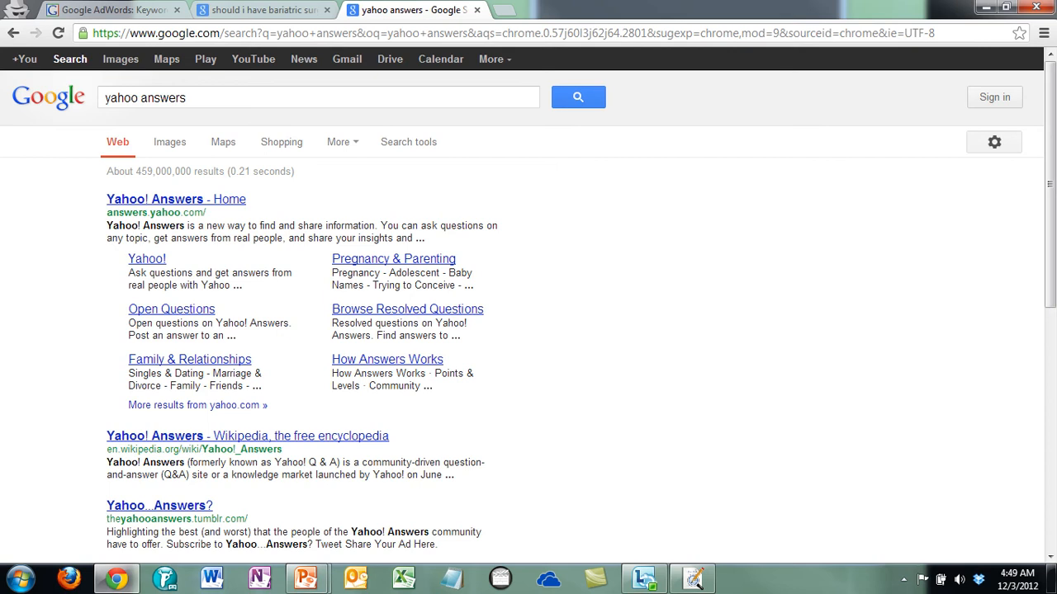
{"action": "left_click", "coordinate": [176, 198]}
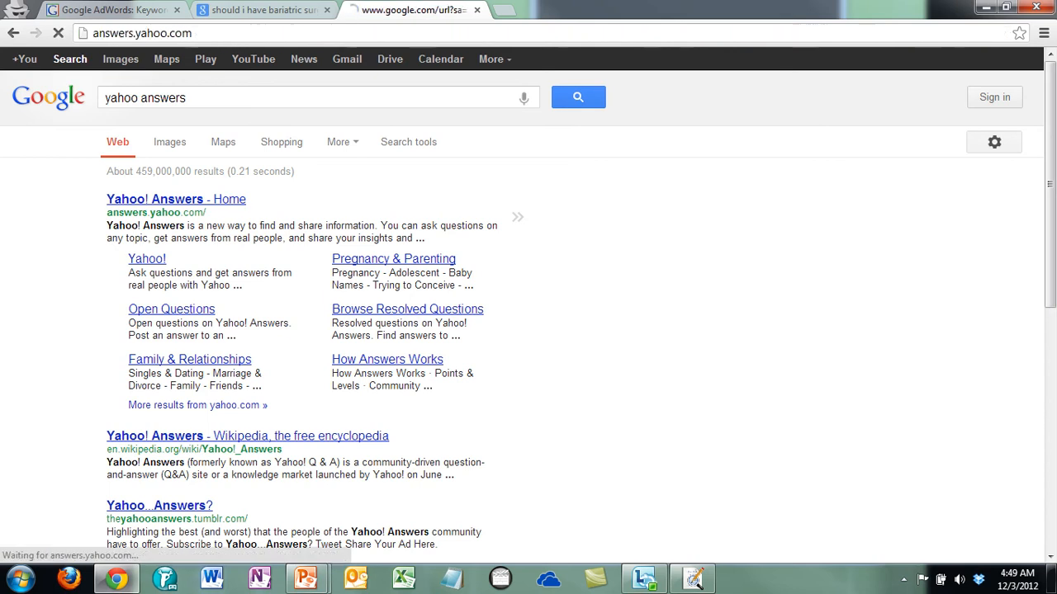
{"action": "left_click", "coordinate": [176, 199]}
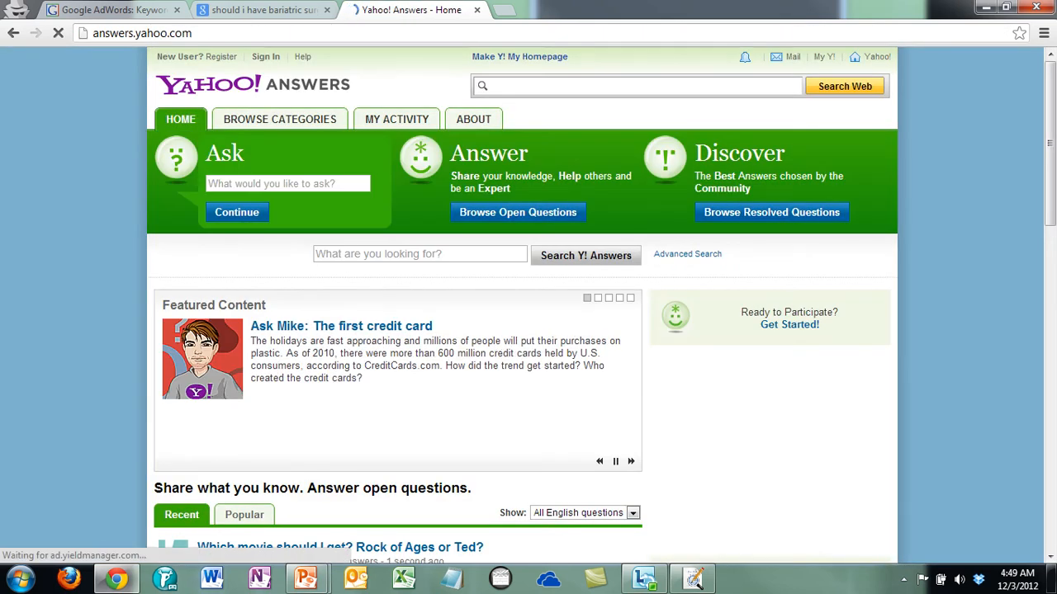
{"action": "left_click", "coordinate": [420, 253]}
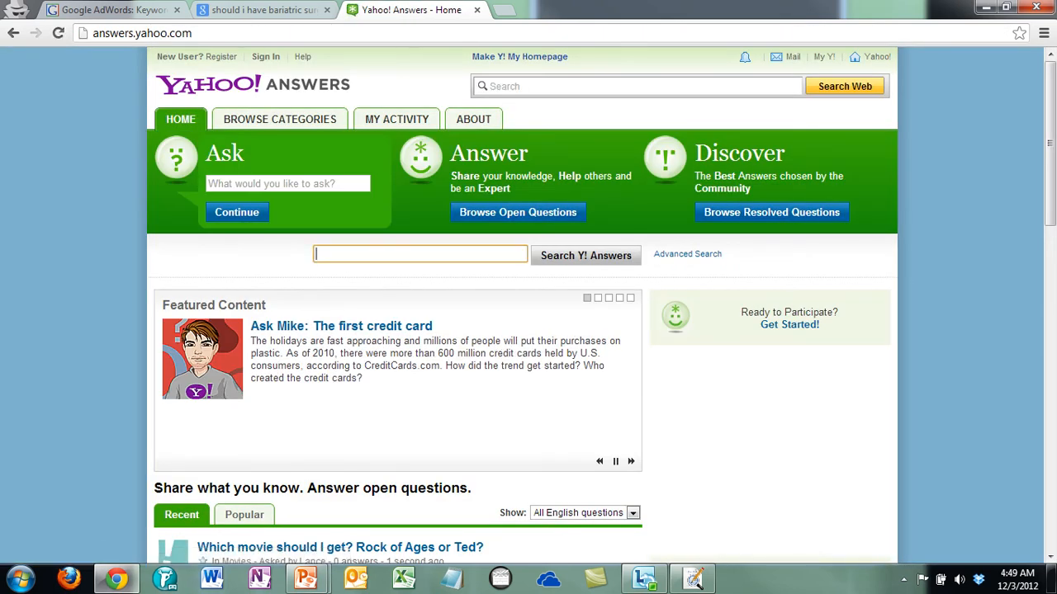
{"action": "type", "text": "bariatric"}
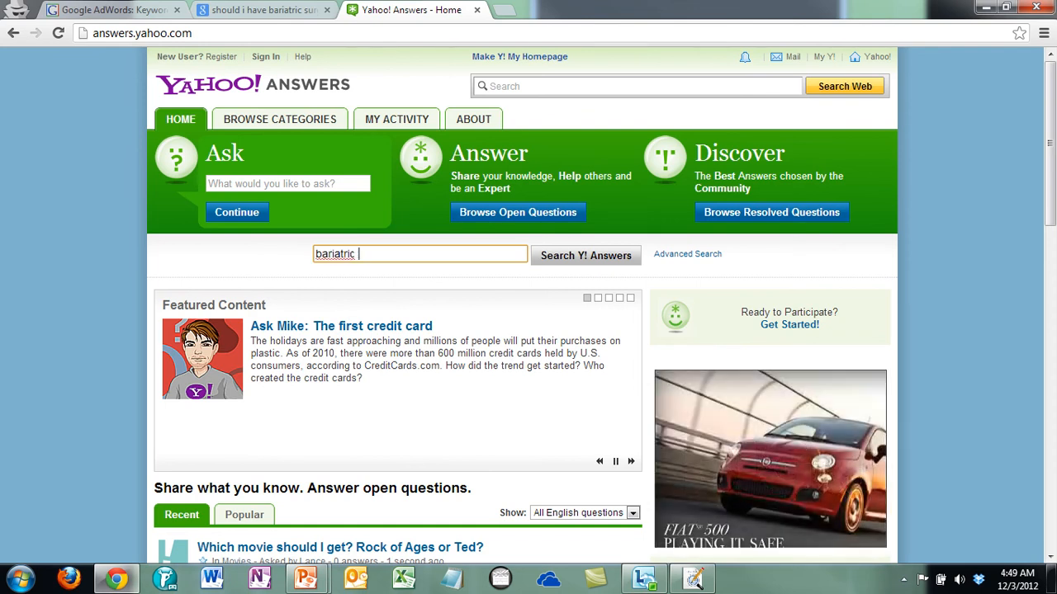
{"action": "type", "text": "surgery"}
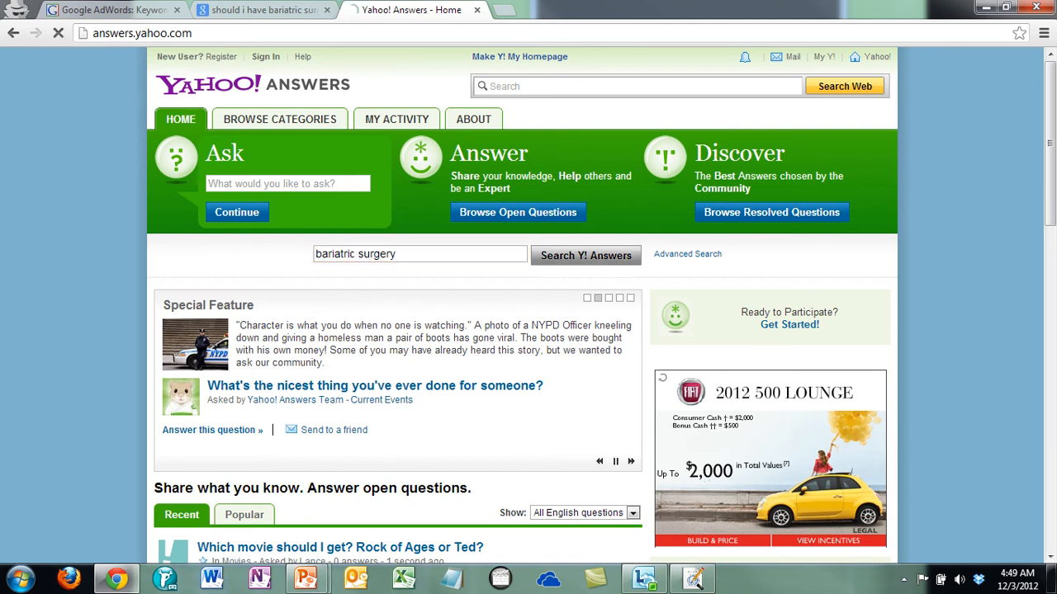
{"action": "left_click", "coordinate": [586, 253]}
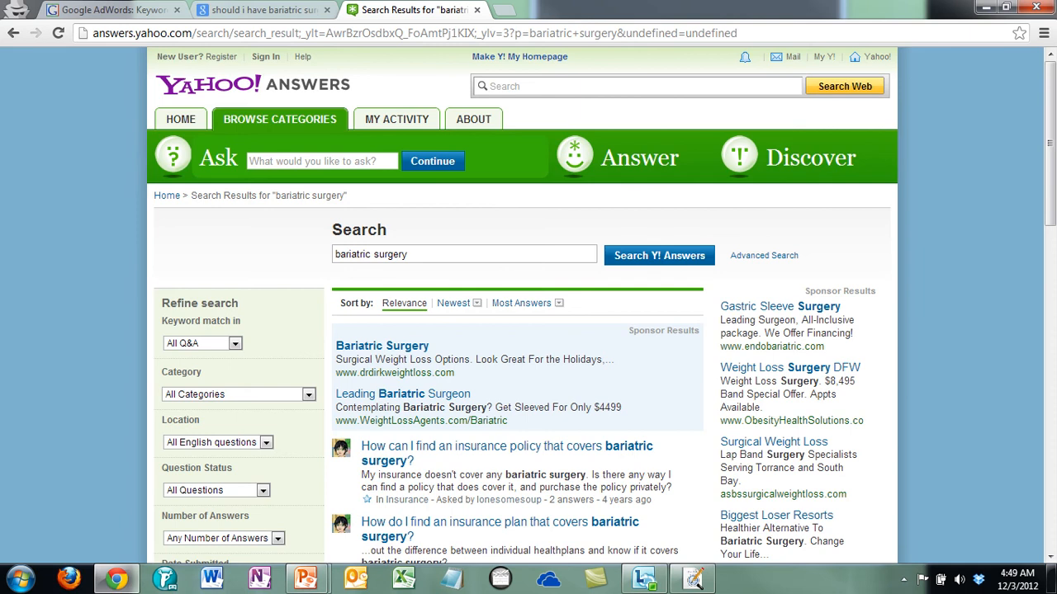
Scroll through the 1,382 Yahoo Answers results for bariatric surgery
{"action": "scroll", "scroll_direction": "down", "scroll_amount": 3}
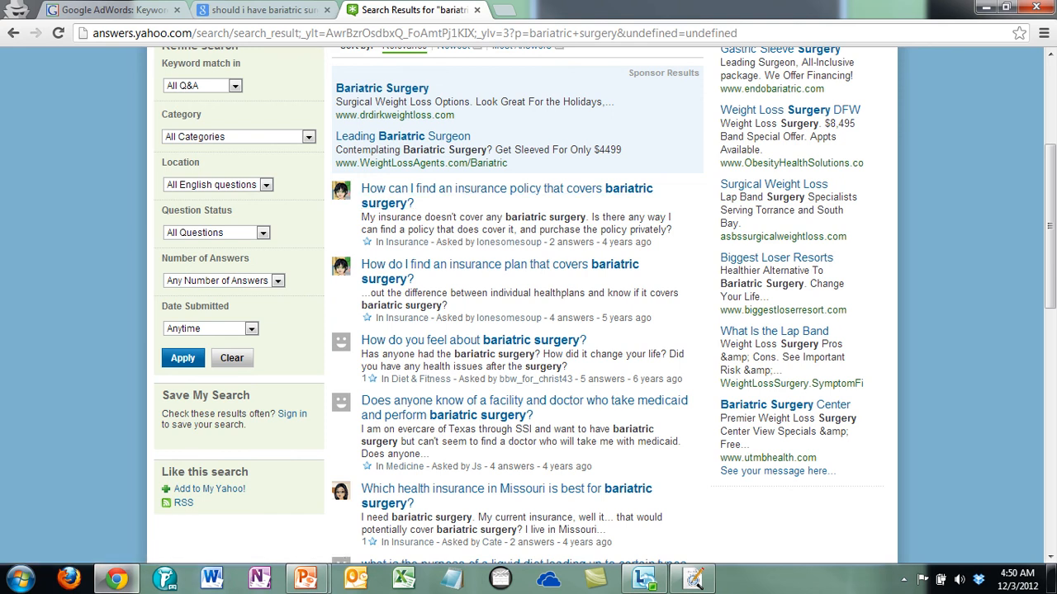
{"action": "scroll", "scroll_direction": "down", "scroll_amount": 3}
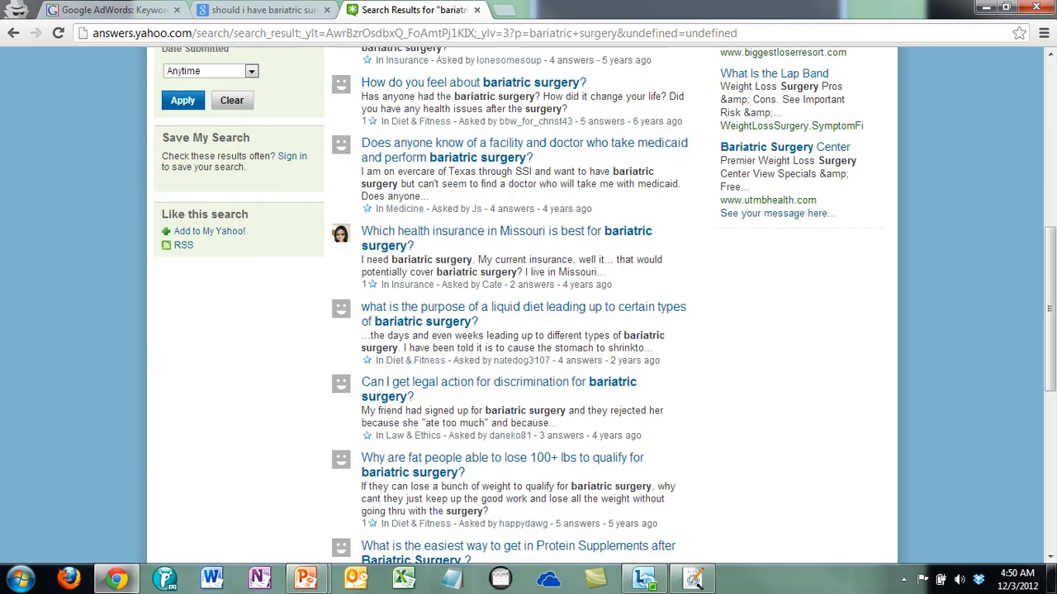
{"action": "scroll", "scroll_direction": "up", "scroll_amount": 3}
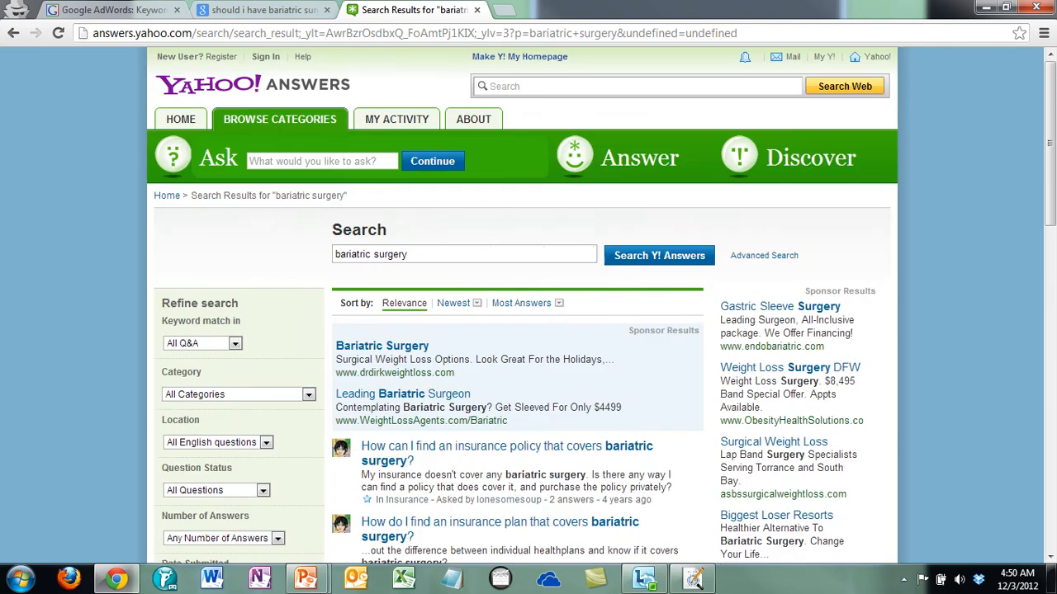
{"action": "scroll", "scroll_direction": "down", "scroll_amount": 3}
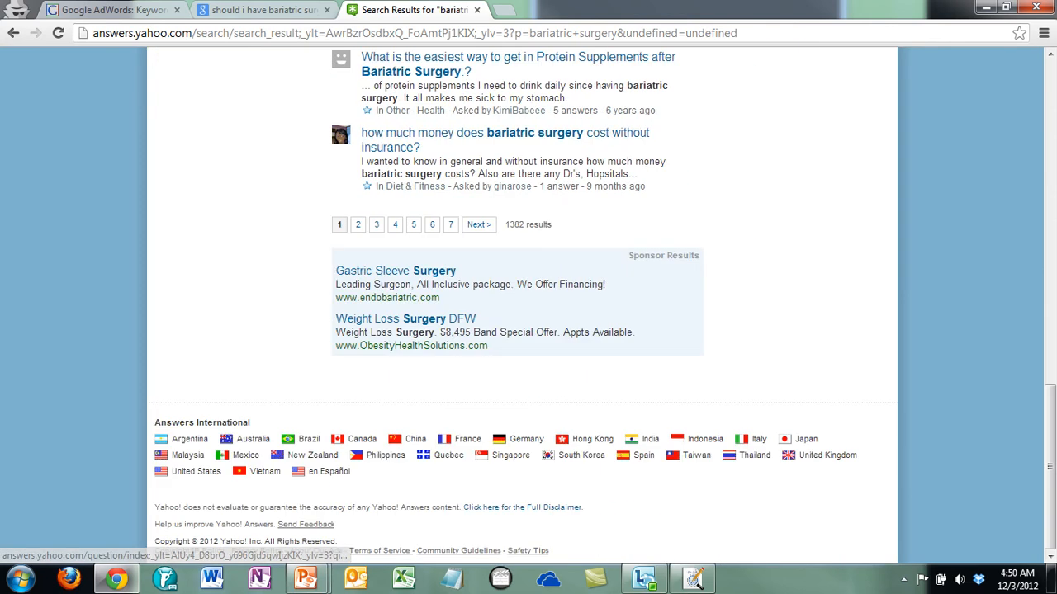
{"action": "scroll", "scroll_direction": "up", "scroll_amount": 3}
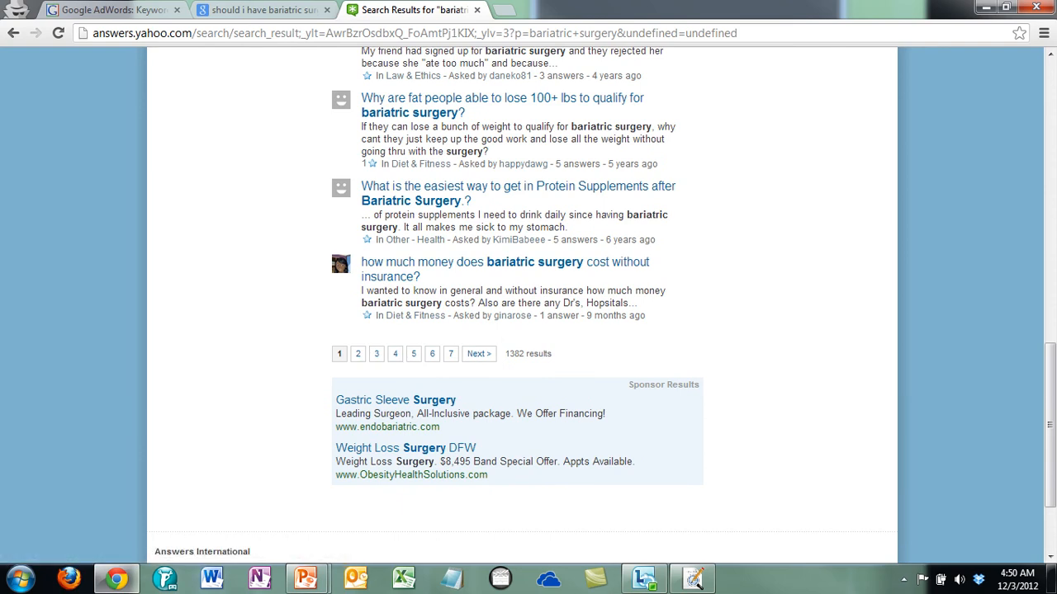
{"action": "mouse_move", "coordinate": [306, 578]}
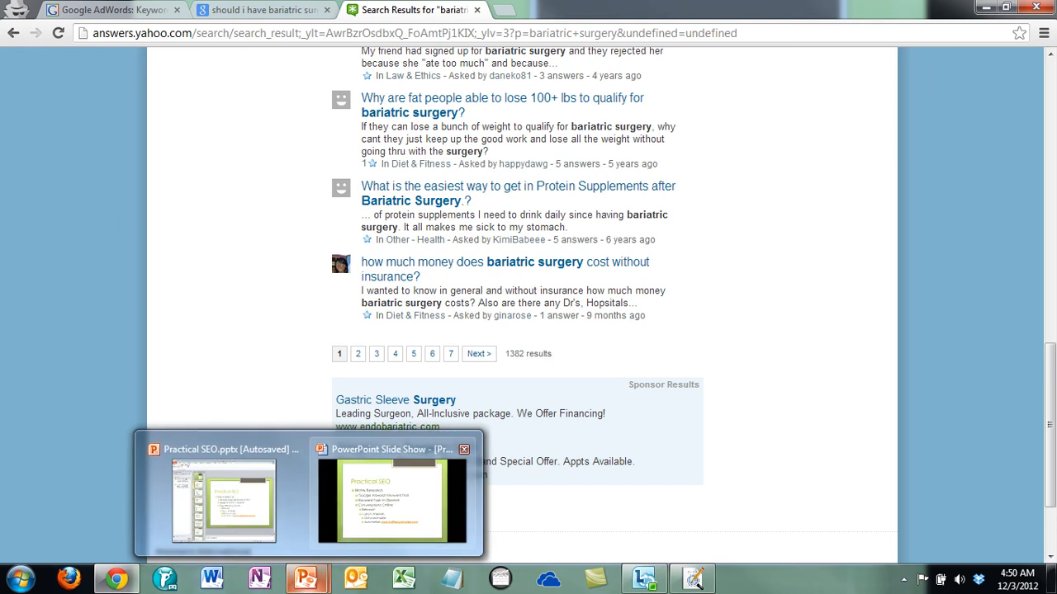
Return to the slide show, centre Easy Answers, and enter 'bariatric surgery' as keywords
{"action": "left_click", "coordinate": [392, 495]}
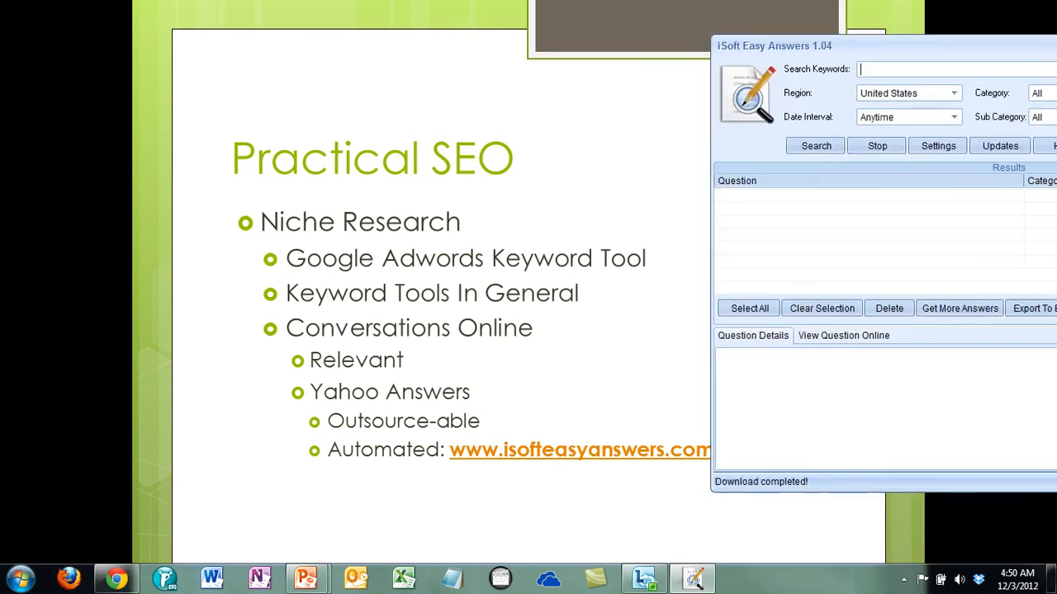
{"action": "left_click_drag", "start_coordinate": [774, 45], "coordinate": [310, 71]}
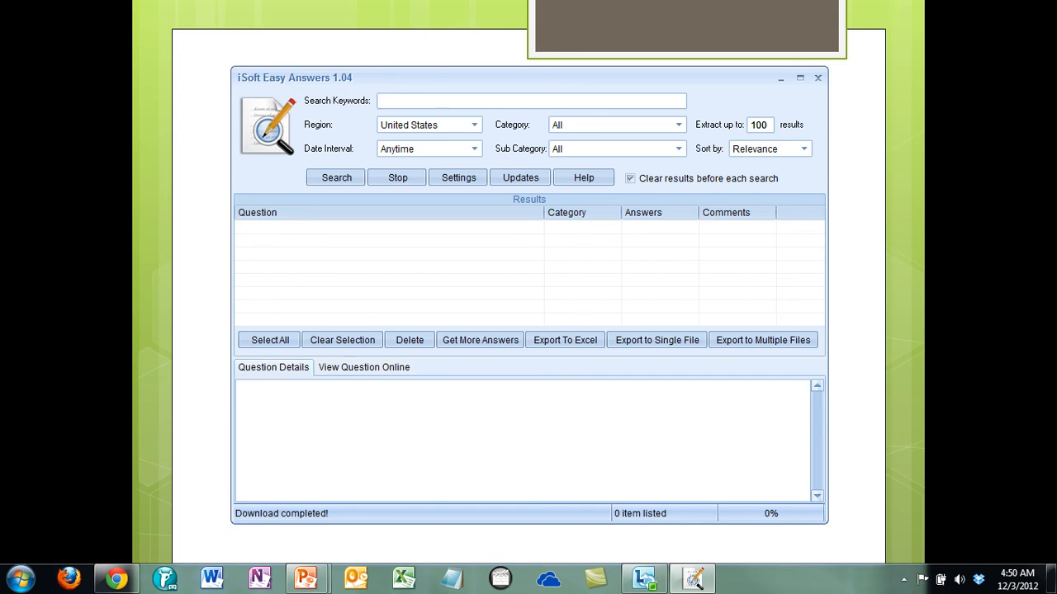
{"action": "type", "text": "bariatric surgery"}
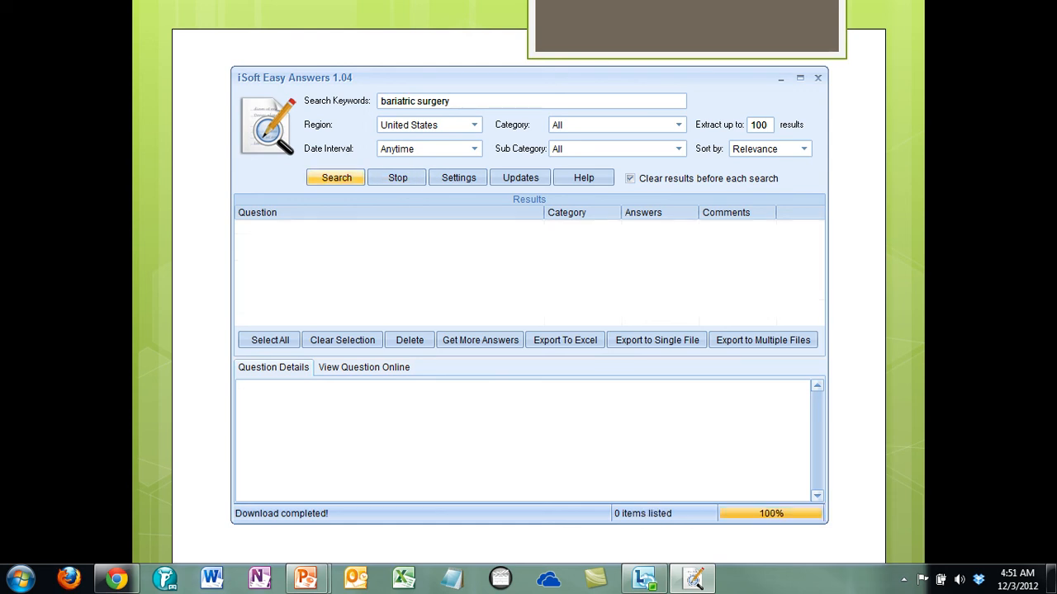
Search Yahoo Answers for 'bariatric surgery' and scroll through the 100 returned questions
{"action": "left_click", "coordinate": [335, 177]}
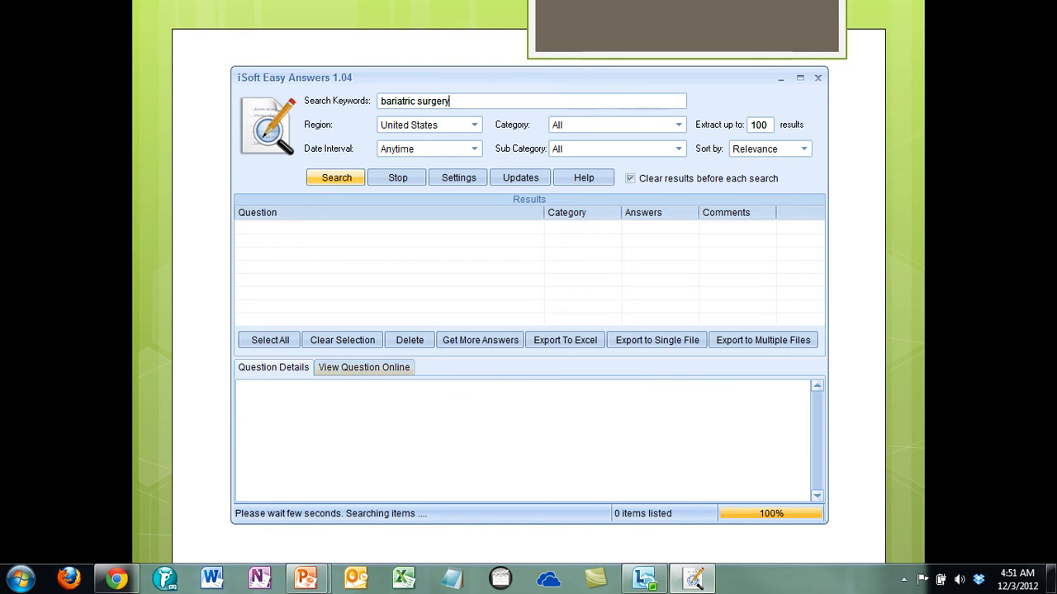
{"action": "left_click", "coordinate": [335, 177]}
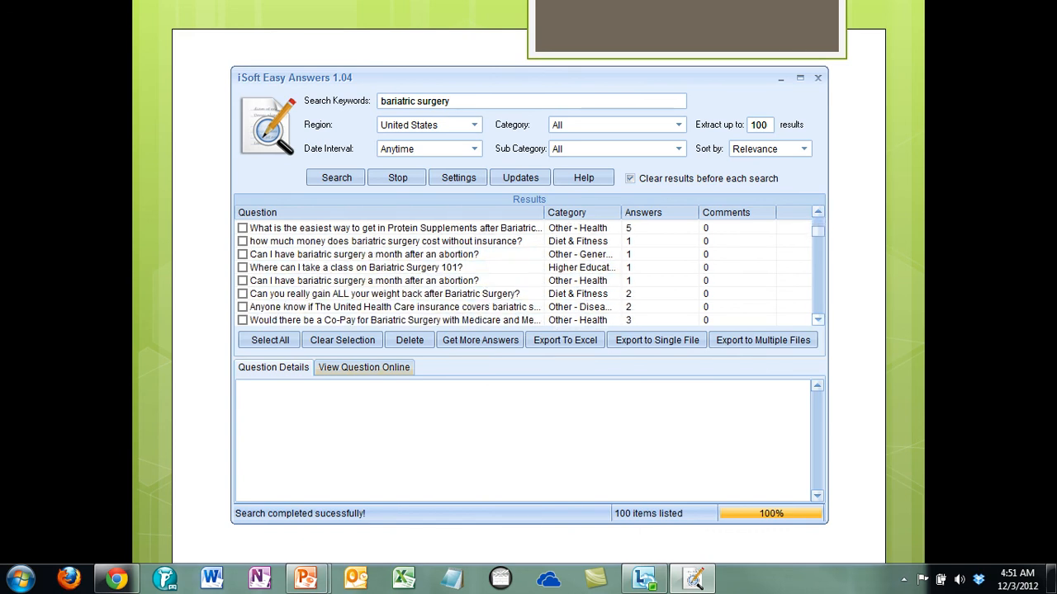
{"action": "scroll", "scroll_direction": "down", "scroll_amount": 3}
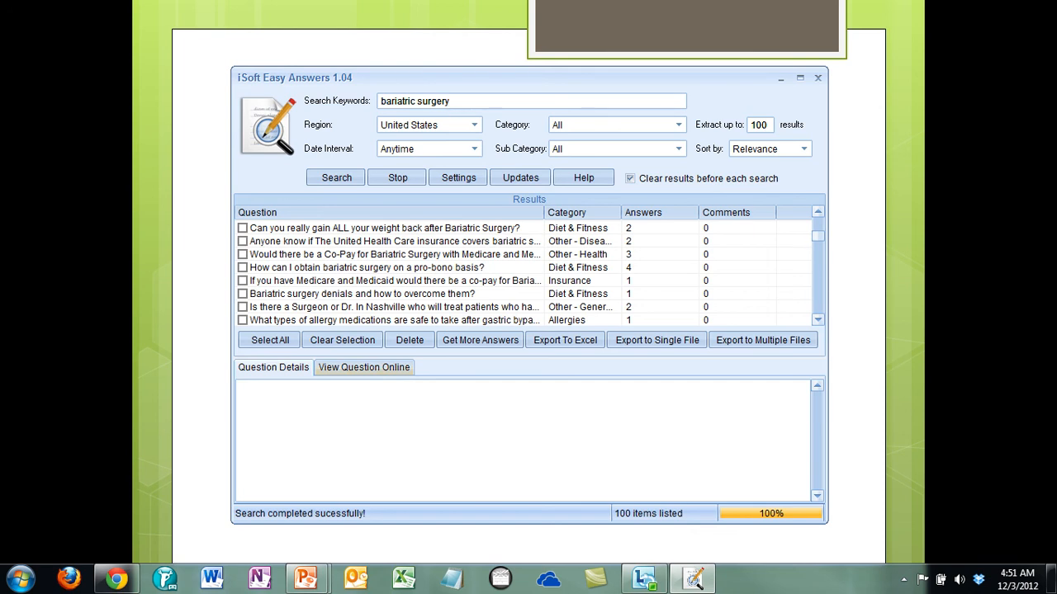
Show the pro-bono bariatric surgery question in Question Details, then scroll the results
{"action": "left_click", "coordinate": [367, 266]}
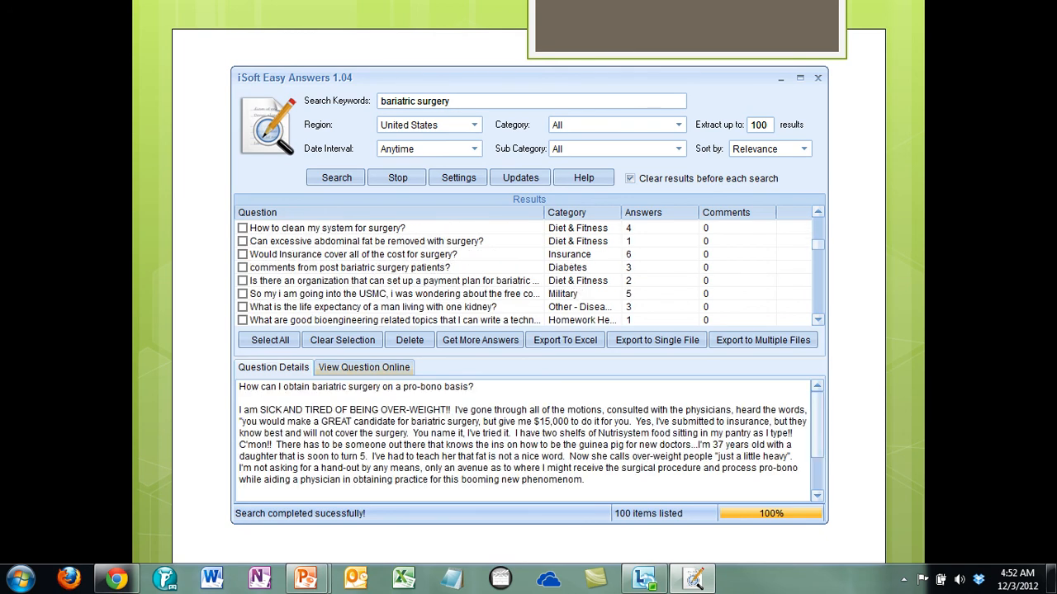
{"action": "scroll", "scroll_direction": "down", "scroll_amount": 3}
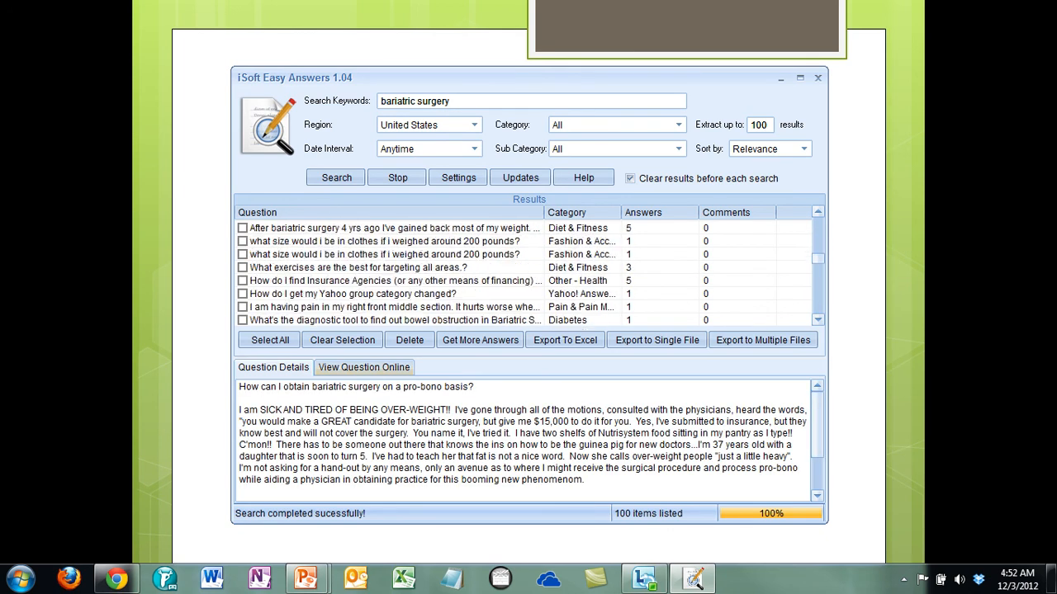
{"action": "scroll", "scroll_direction": "down", "scroll_amount": 3}
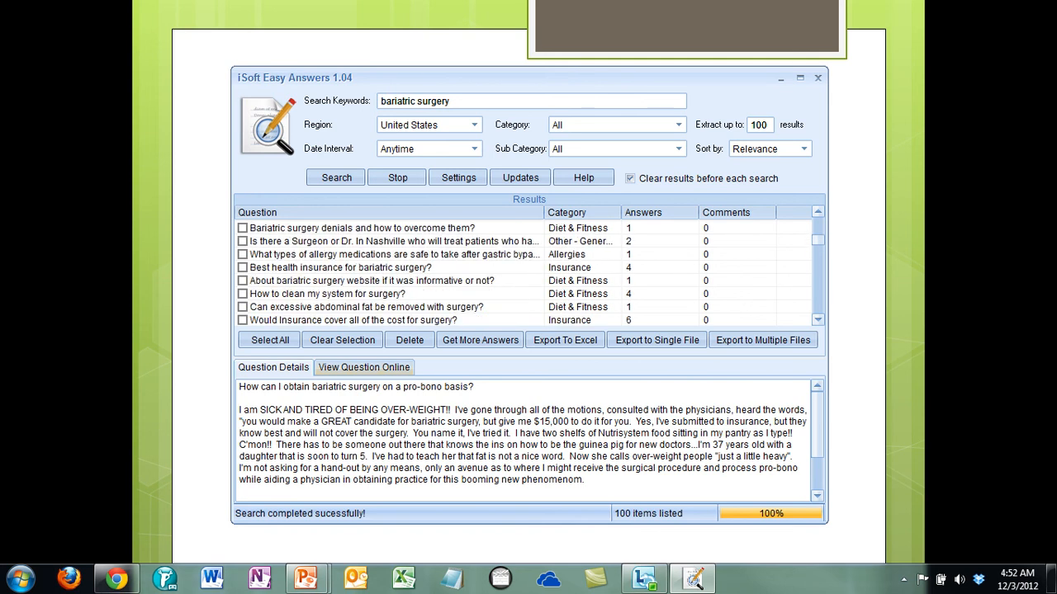
{"action": "scroll", "scroll_direction": "down", "scroll_amount": 3}
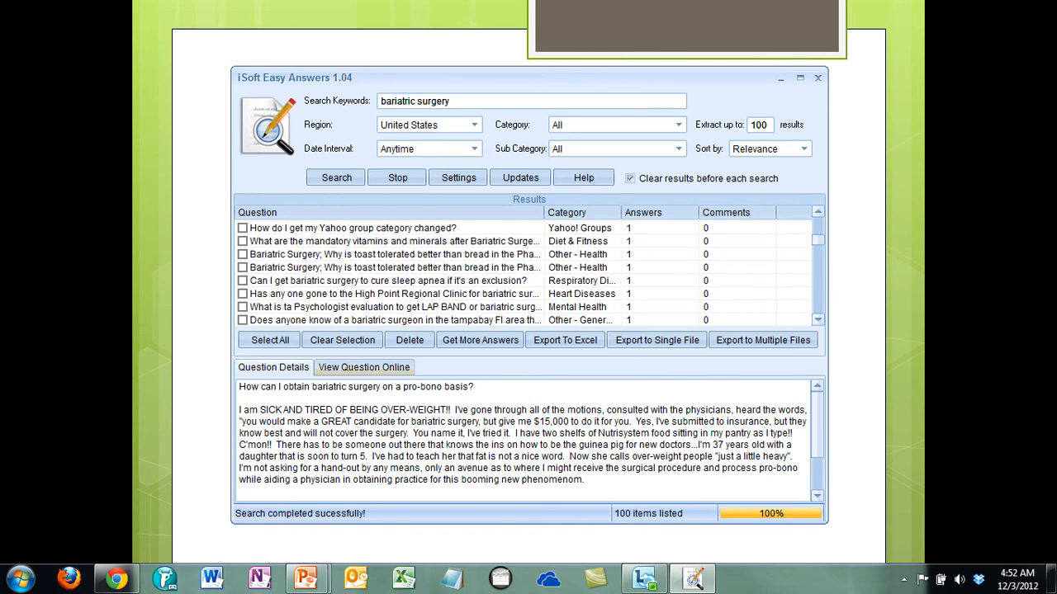